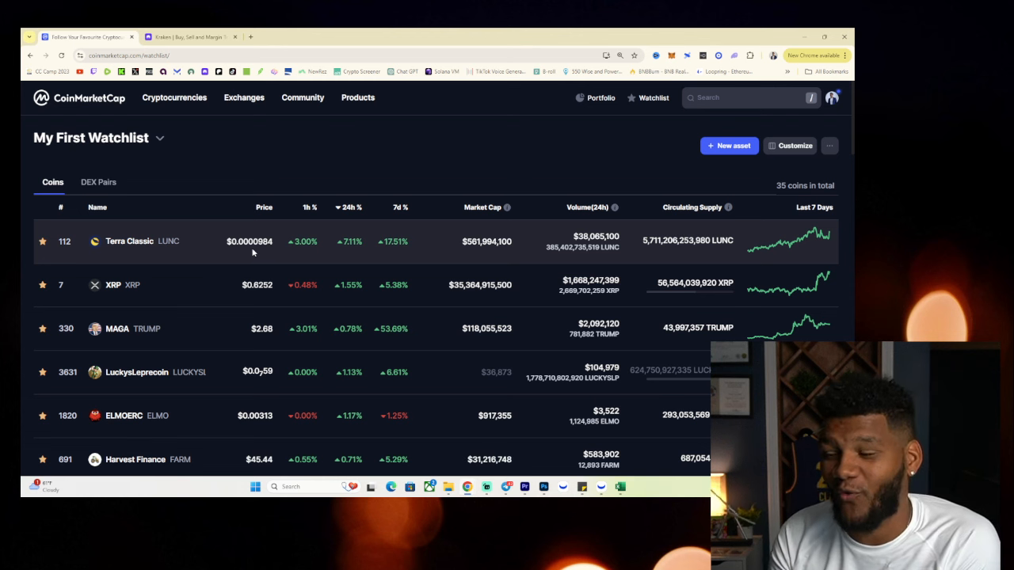
mouse_move(552, 234)
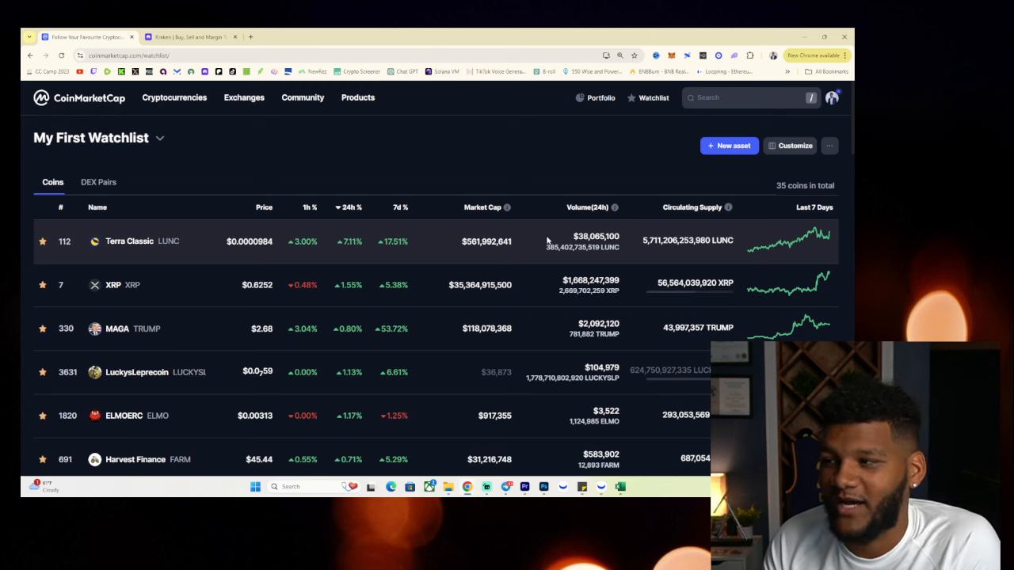
mouse_move(103, 252)
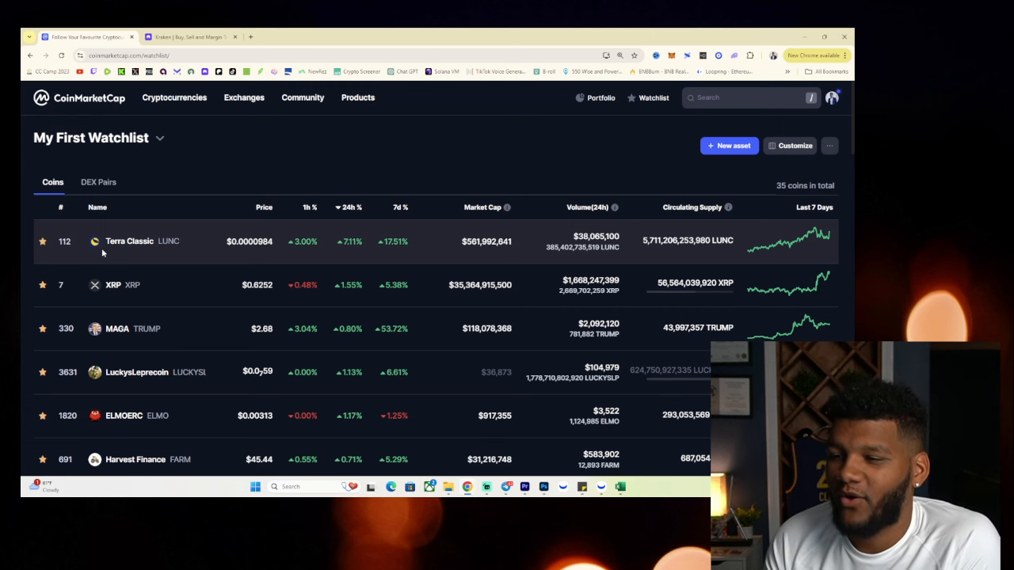
Open Terra Classic from the watchlist to view its LUNC price page and 1D chart
click(129, 240)
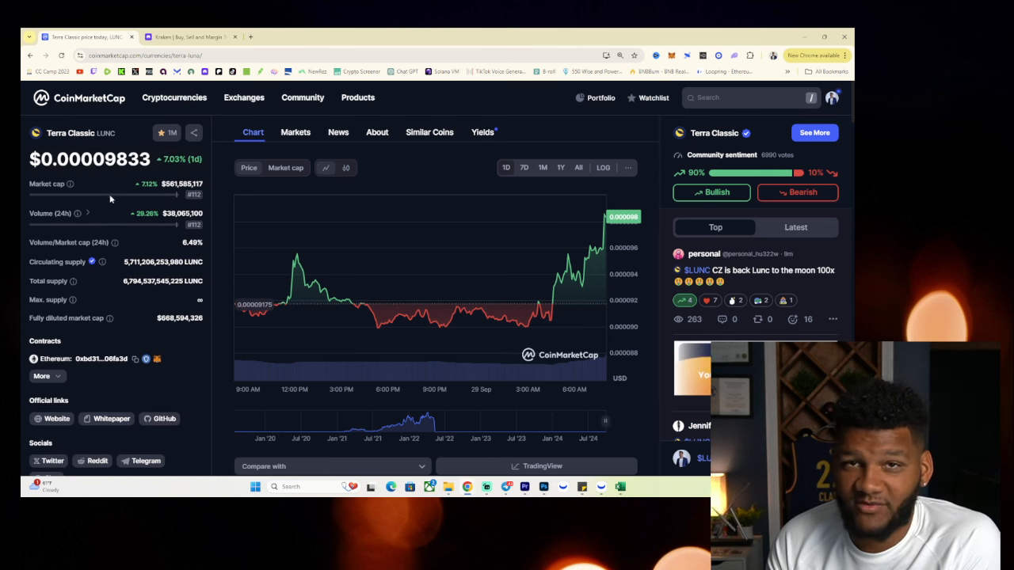
mouse_move(183, 199)
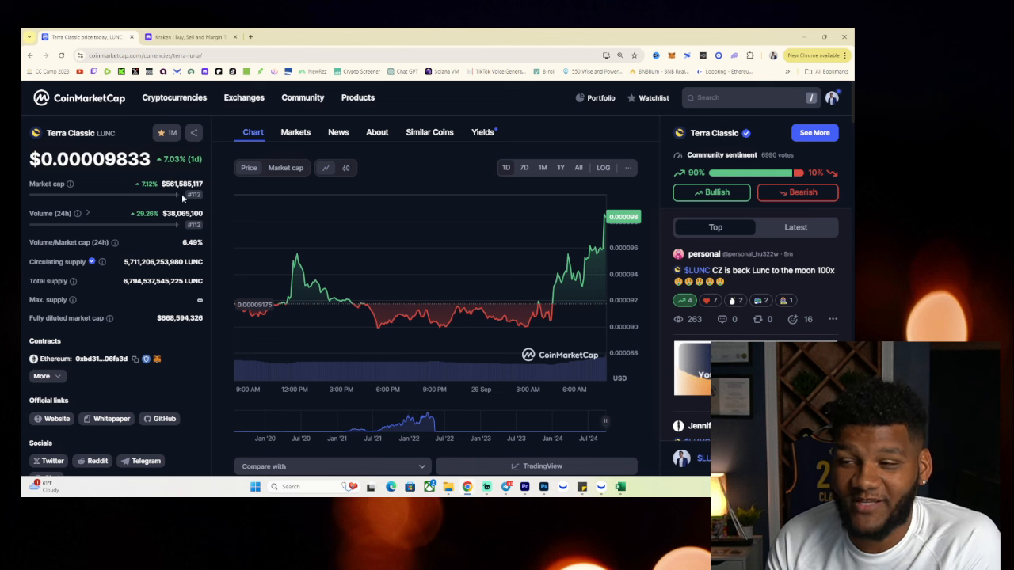
mouse_move(182, 221)
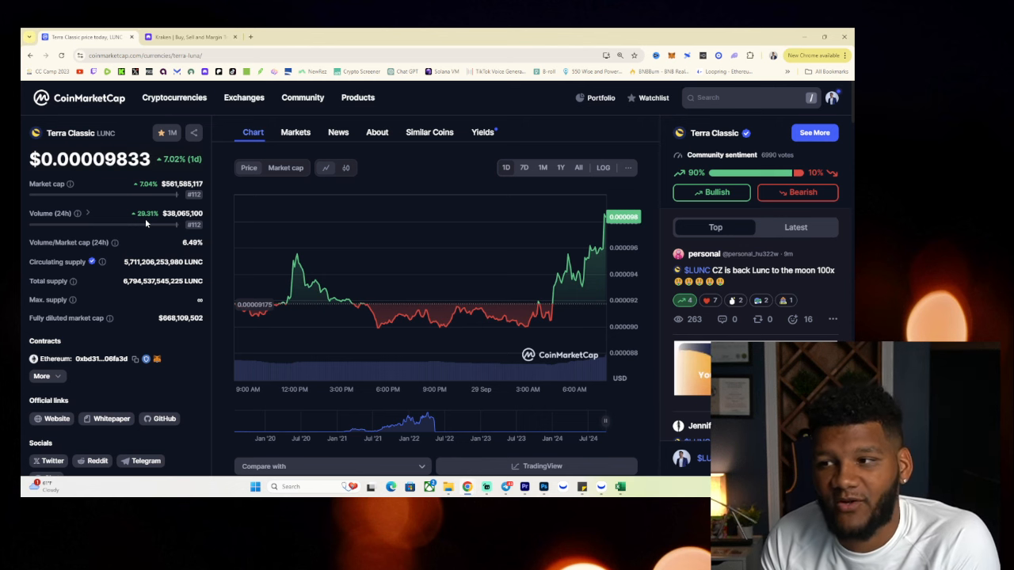
mouse_move(91, 214)
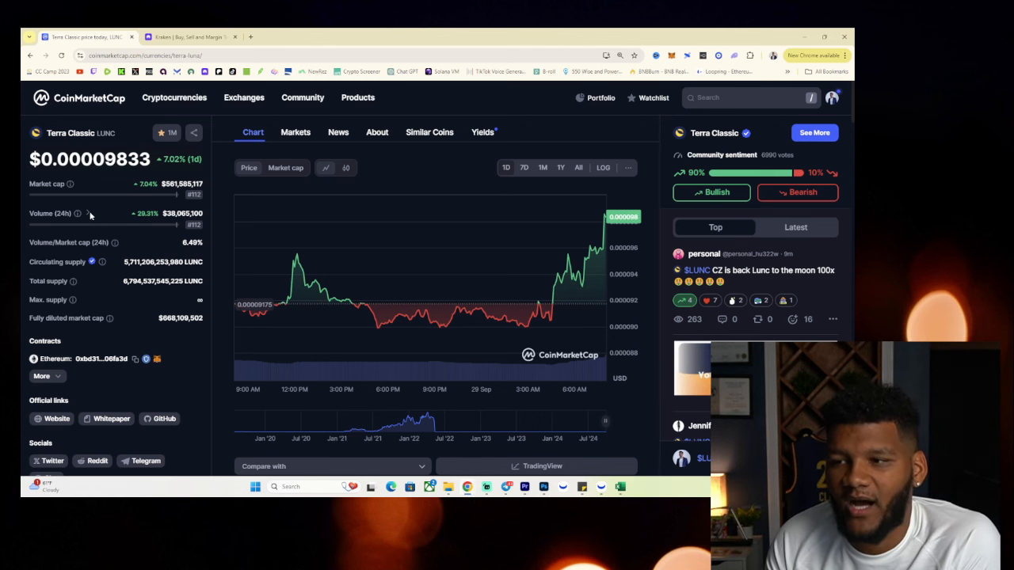
mouse_move(90, 213)
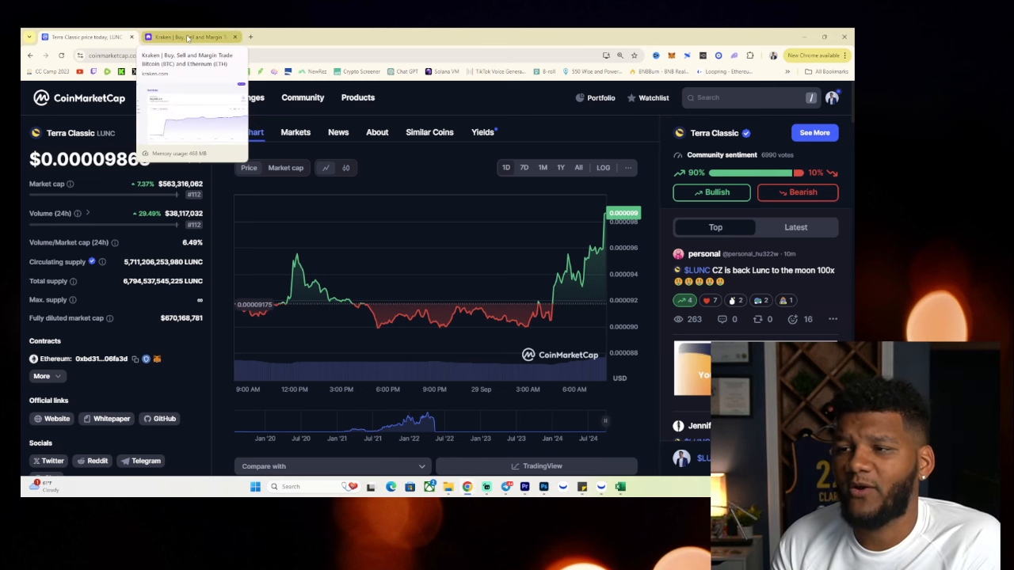
Switch to the Kraken portfolio and scroll past the $6,335.14 balance chart
click(190, 36)
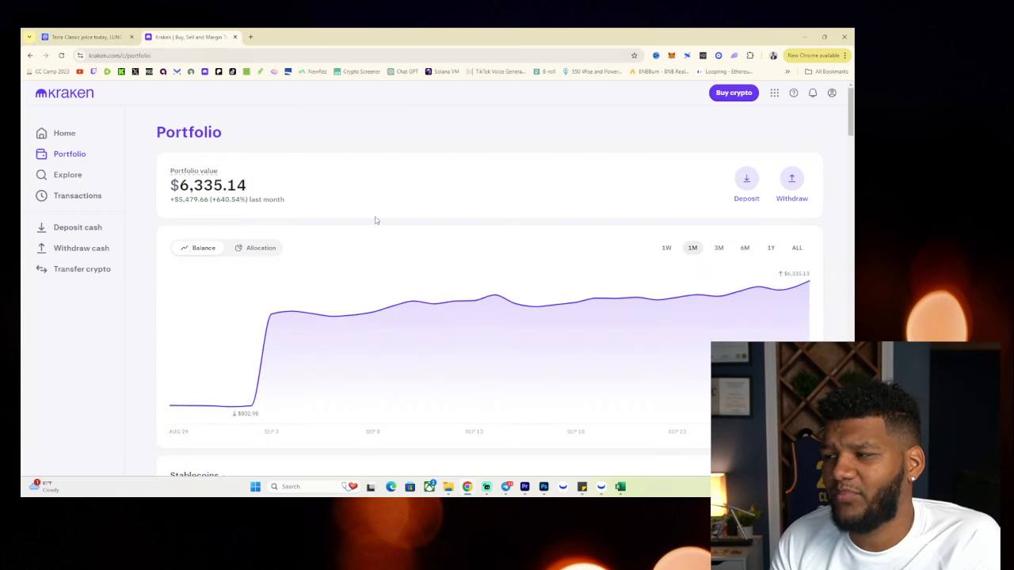
scroll(down, 3)
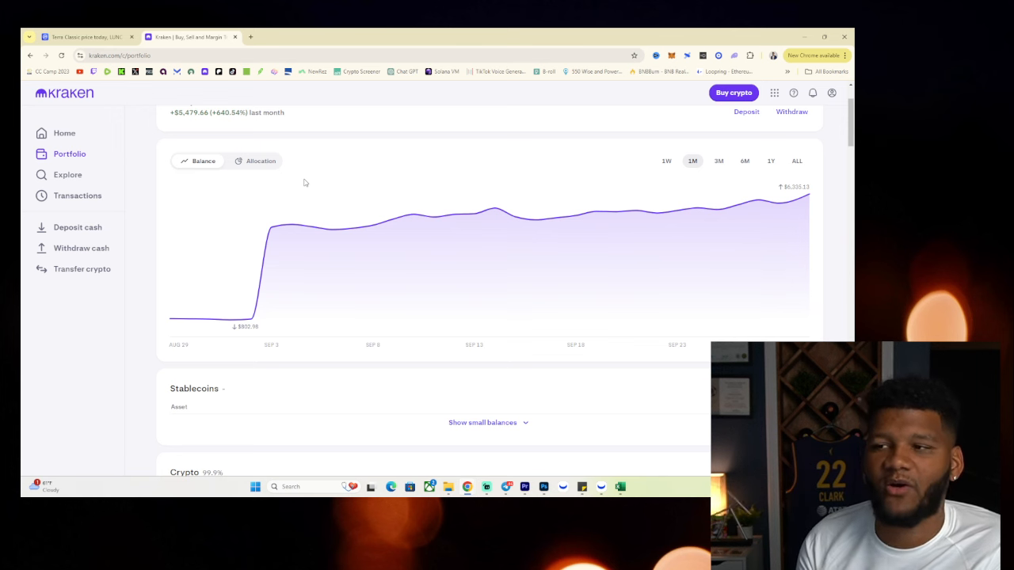
scroll(down, 3)
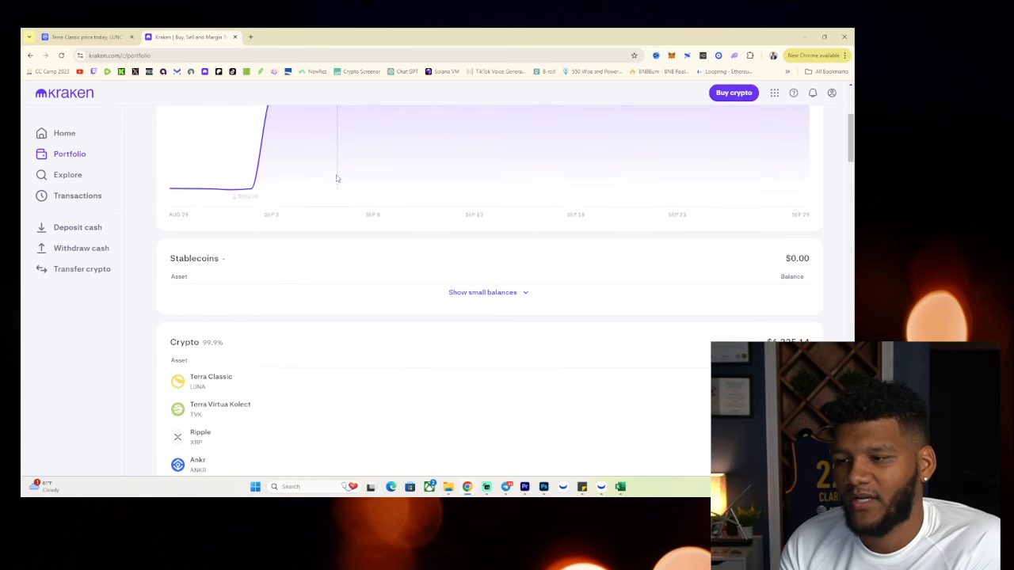
mouse_move(462, 275)
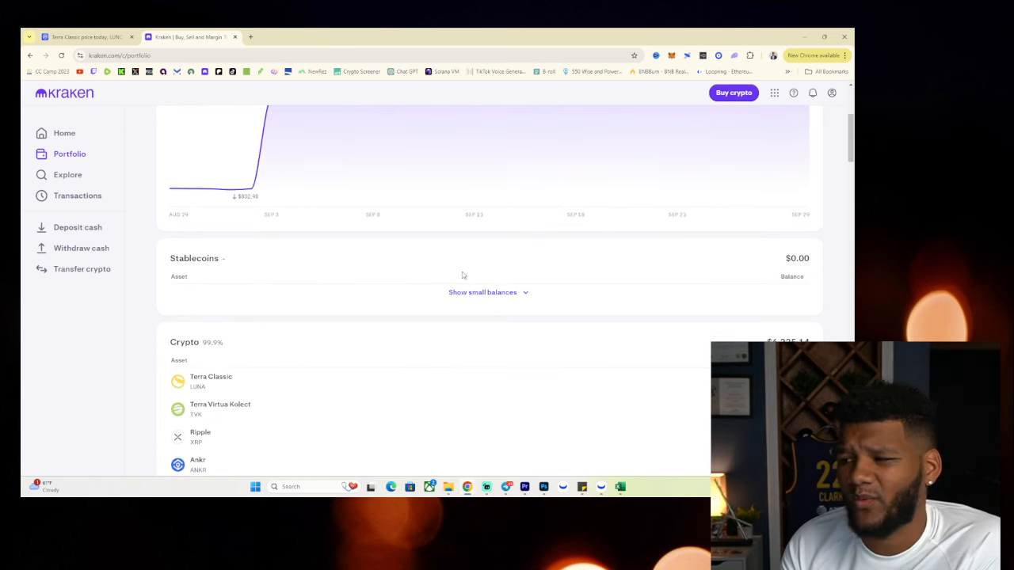
Scroll to Kraken's Crypto section showing Terra Classic worth $5,345.28
scroll(down, 3)
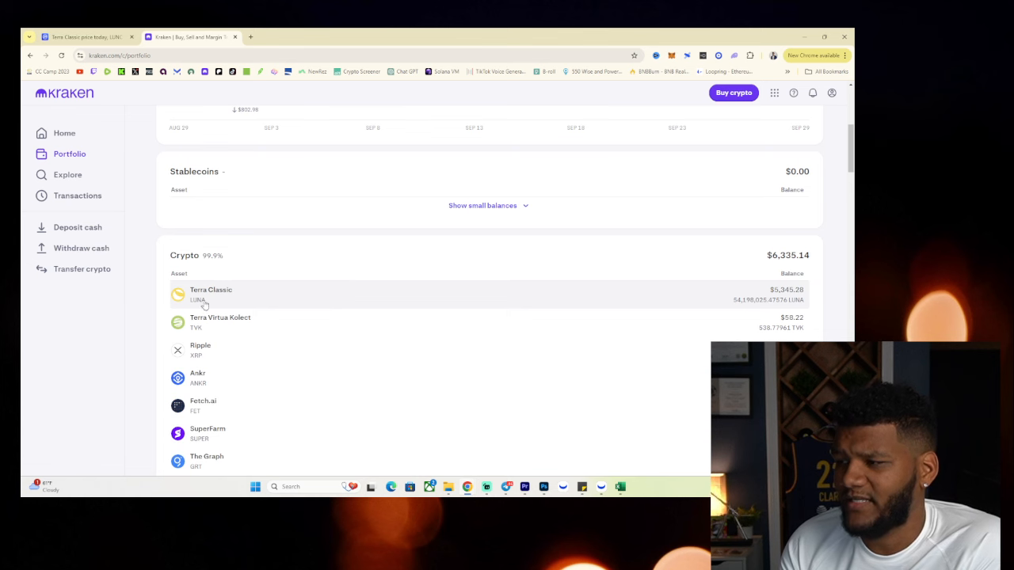
mouse_move(740, 309)
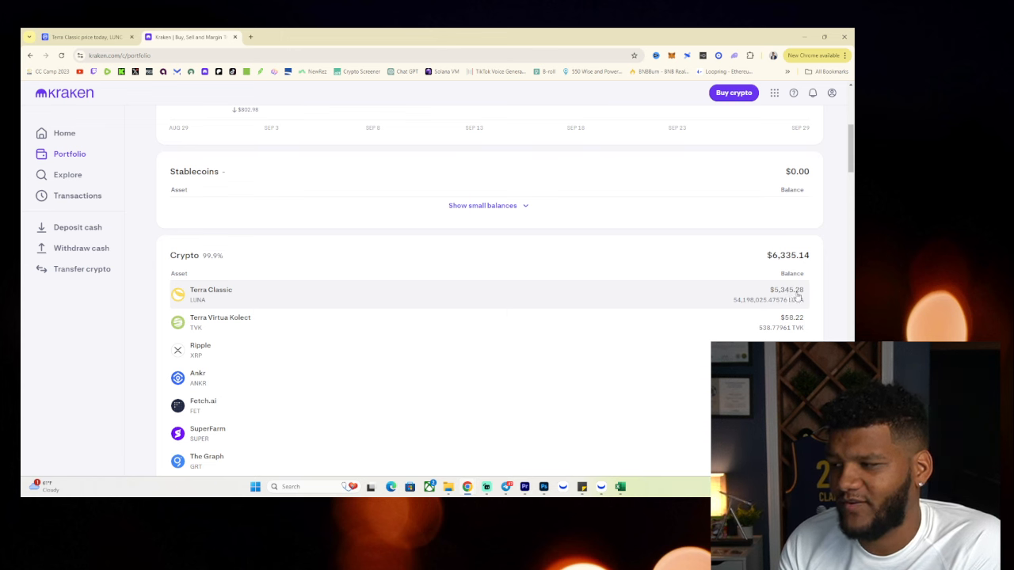
mouse_move(729, 285)
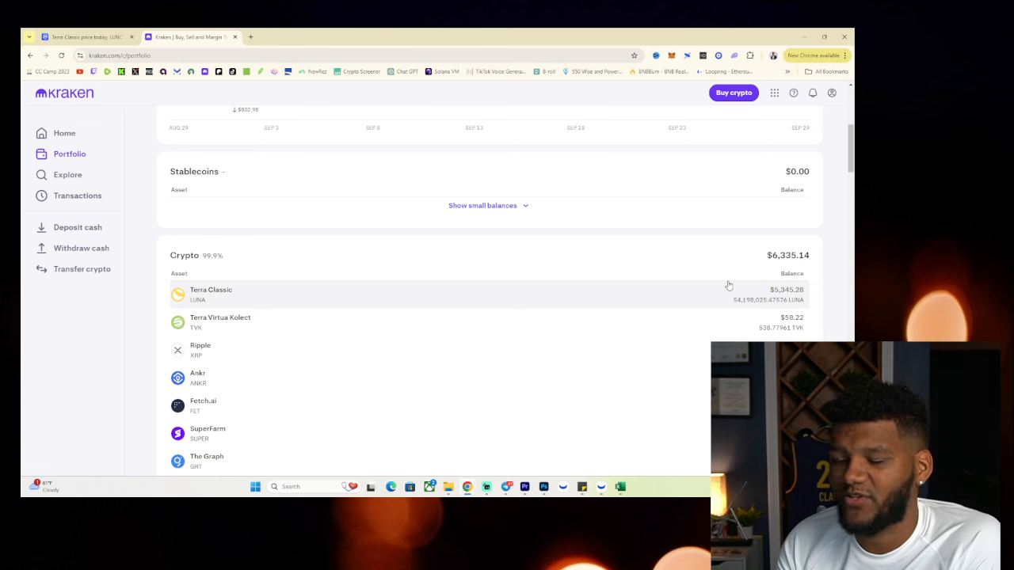
mouse_move(705, 289)
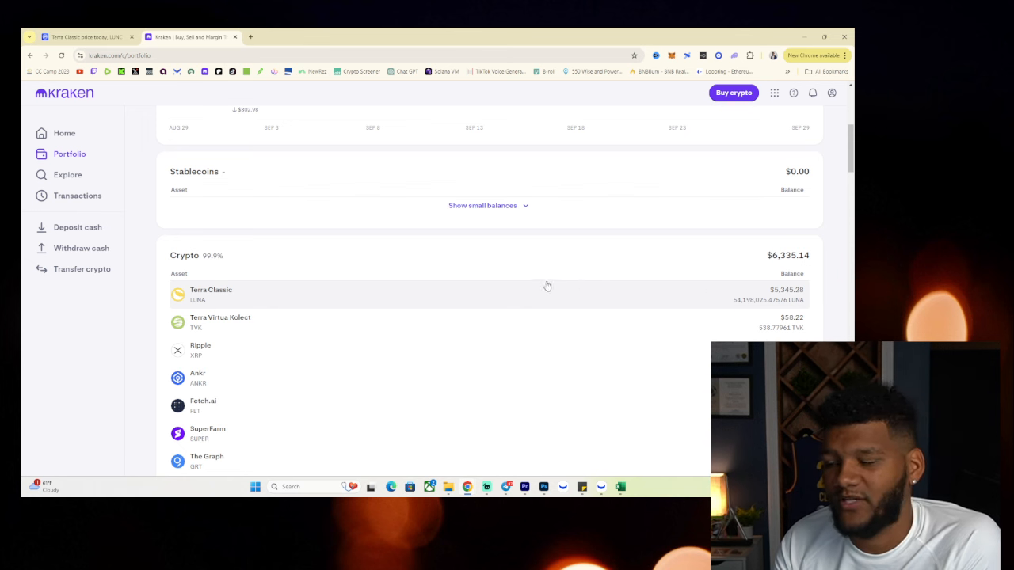
mouse_move(495, 260)
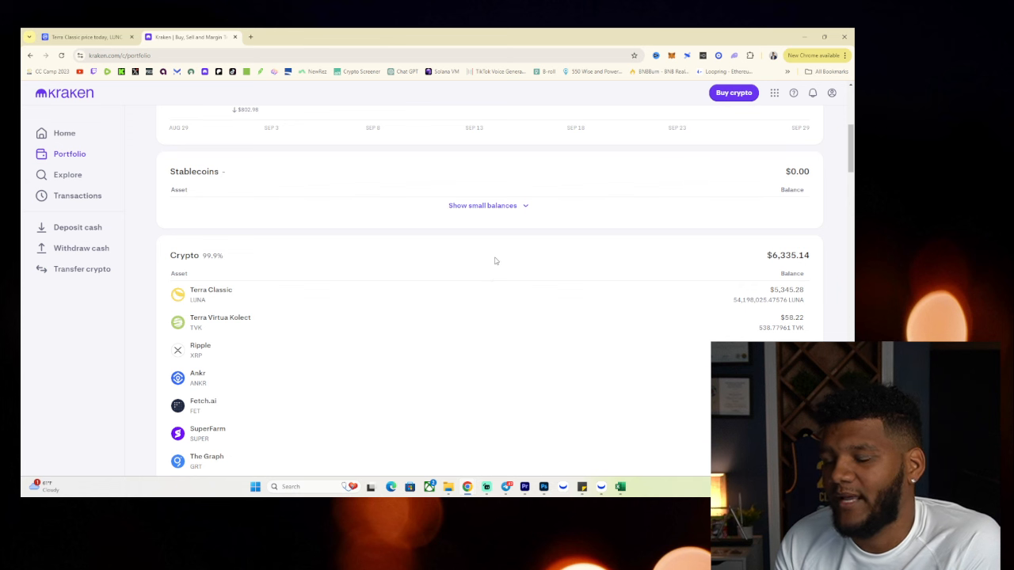
mouse_move(487, 255)
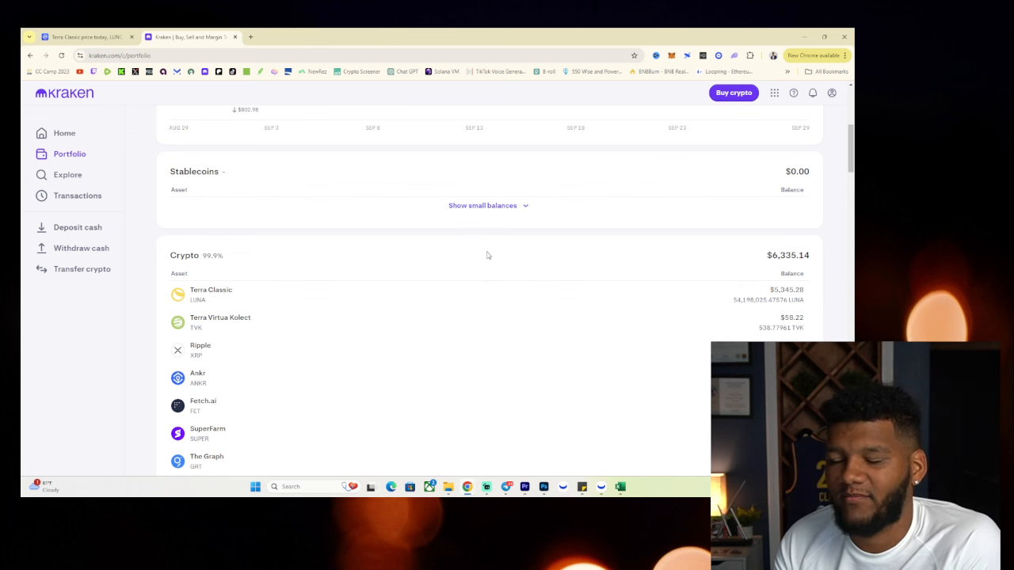
mouse_move(484, 234)
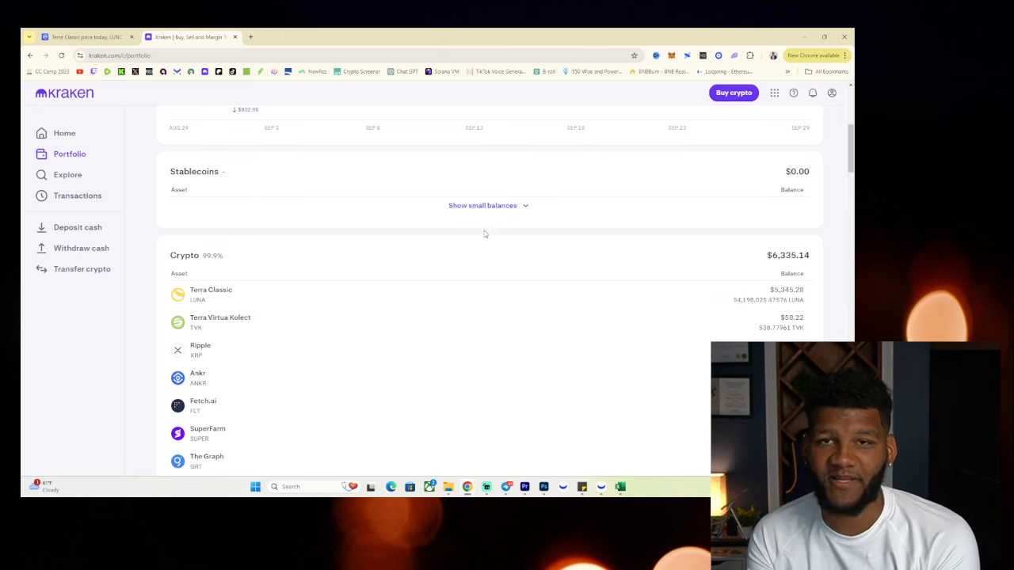
mouse_move(470, 235)
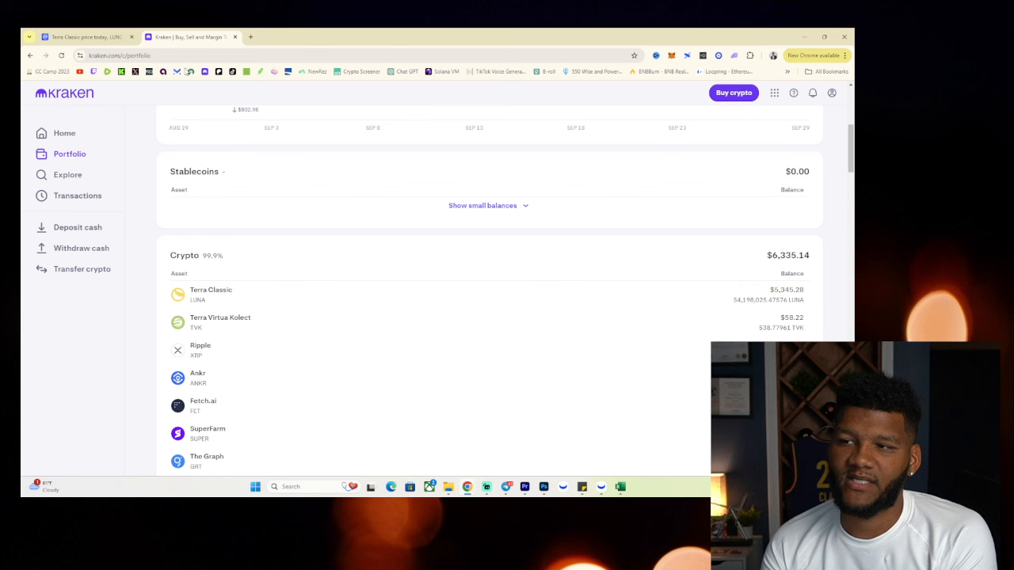
mouse_move(145, 90)
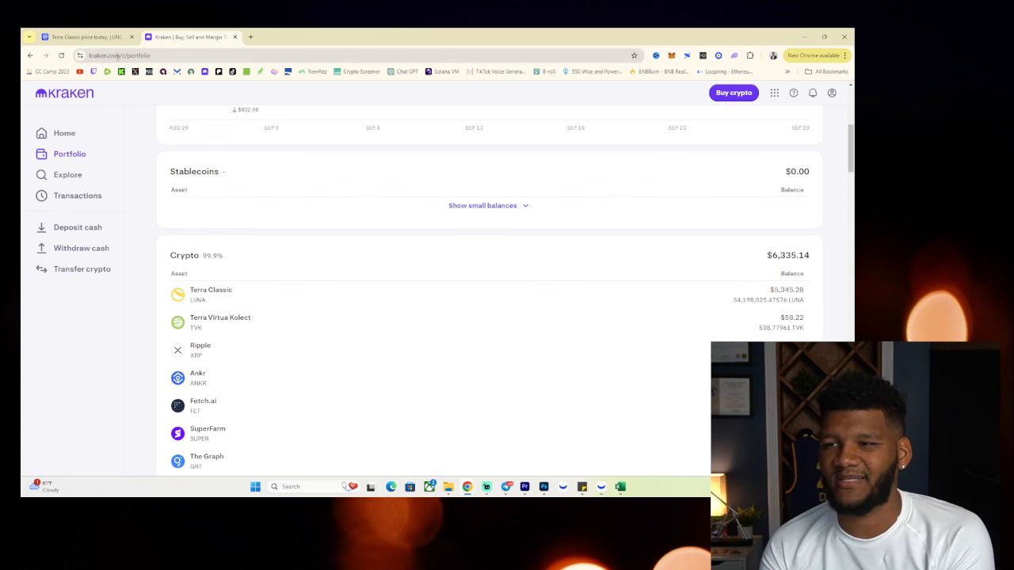
mouse_move(87, 36)
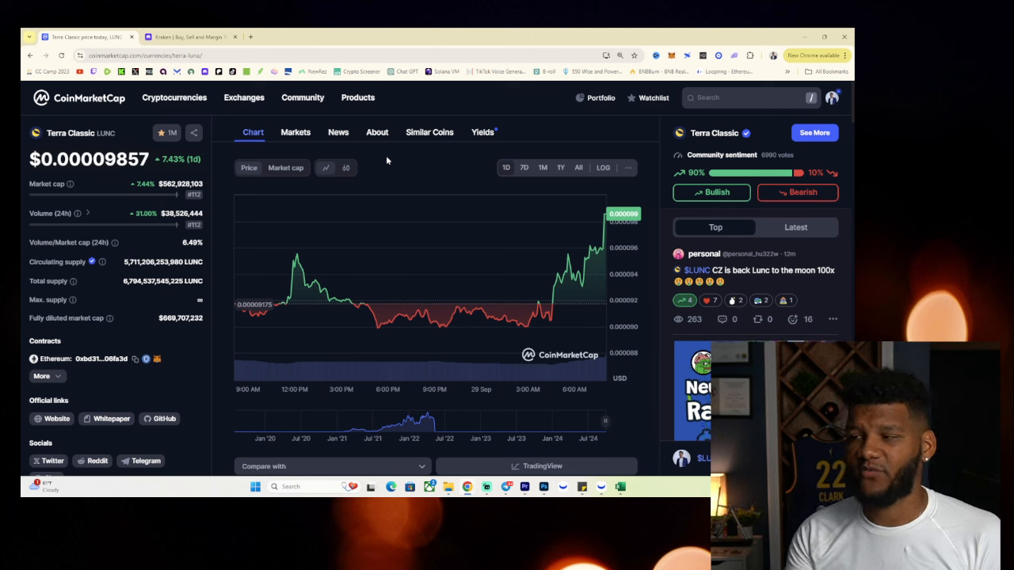
View the LUNC chart at 7D, then switch it to 1D ($0.00009921, up 8.17%)
click(524, 167)
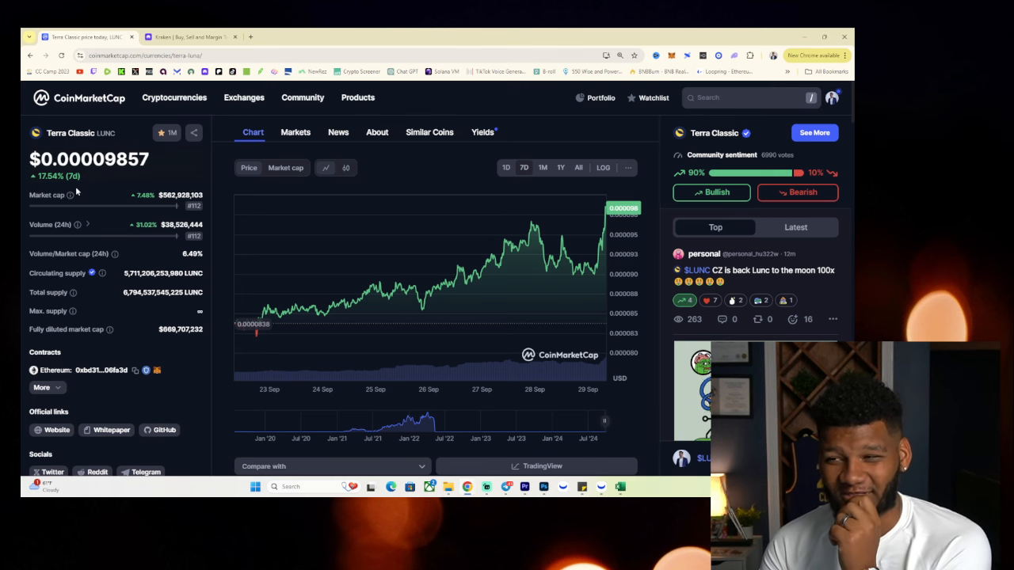
mouse_move(247, 327)
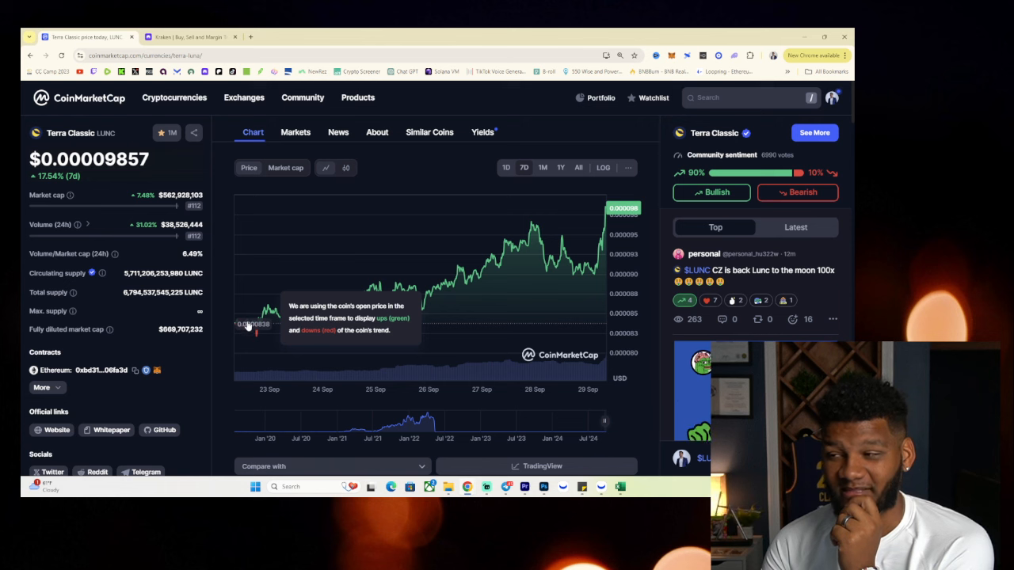
mouse_move(537, 226)
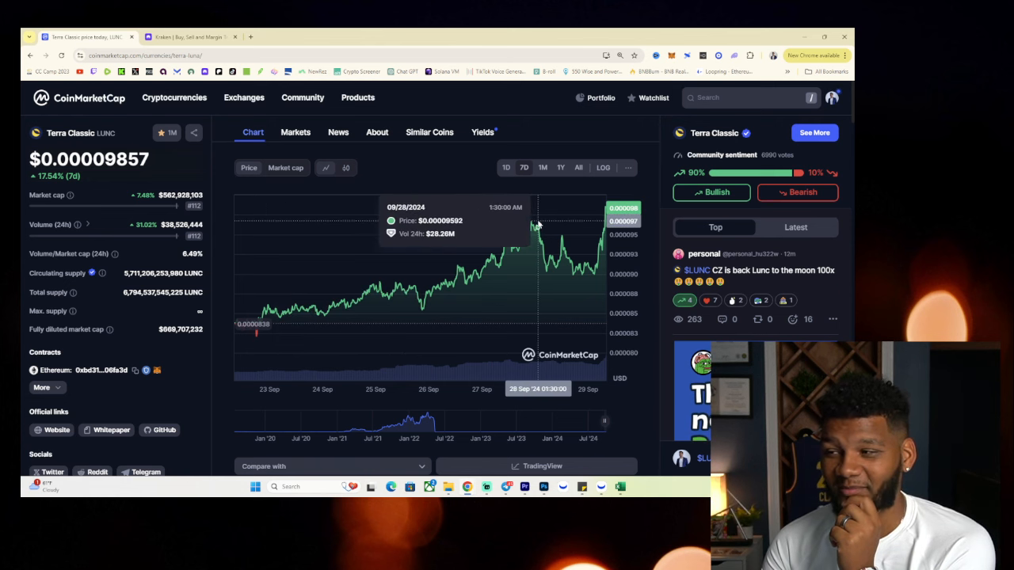
mouse_move(532, 227)
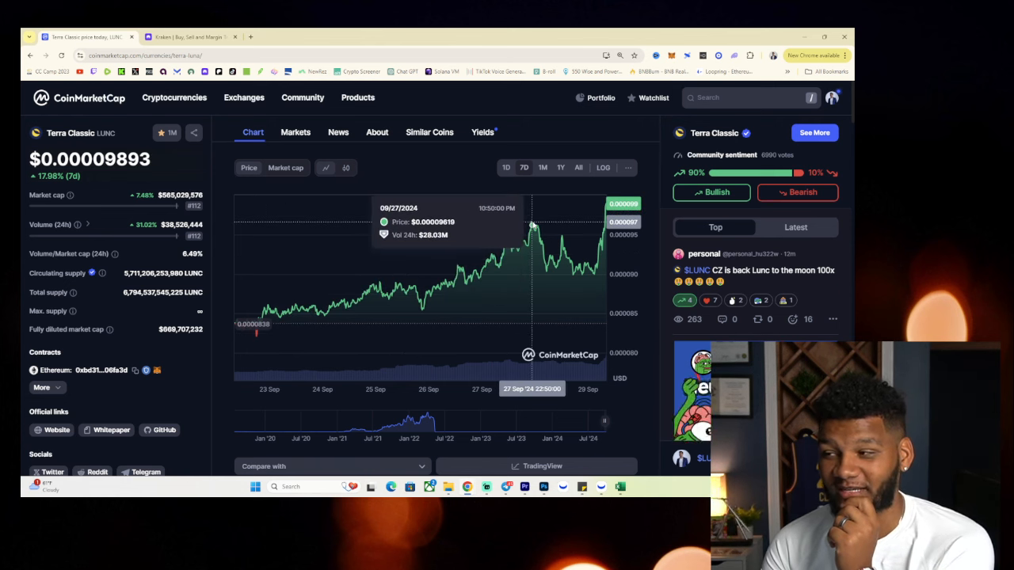
mouse_move(595, 250)
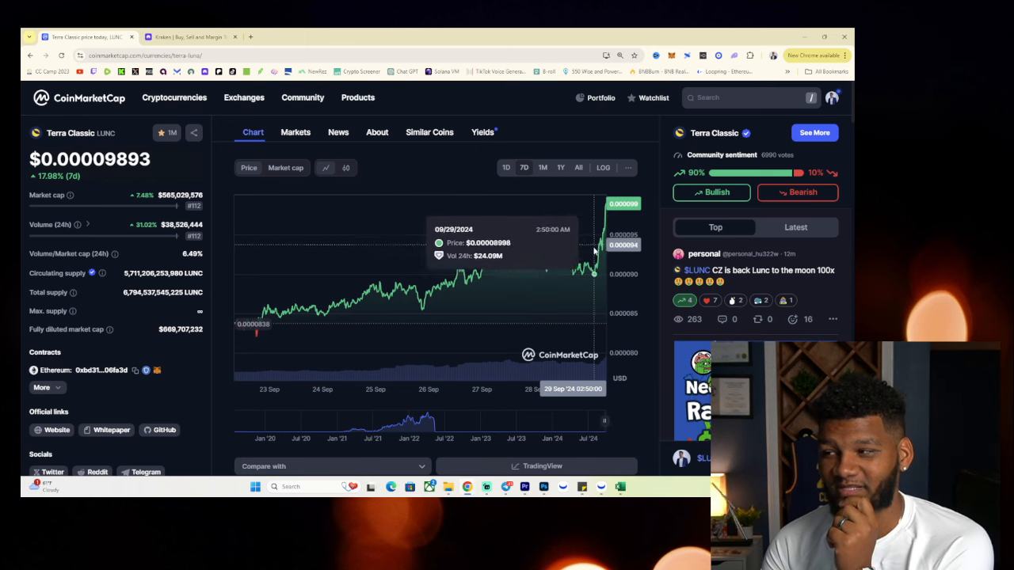
mouse_move(608, 208)
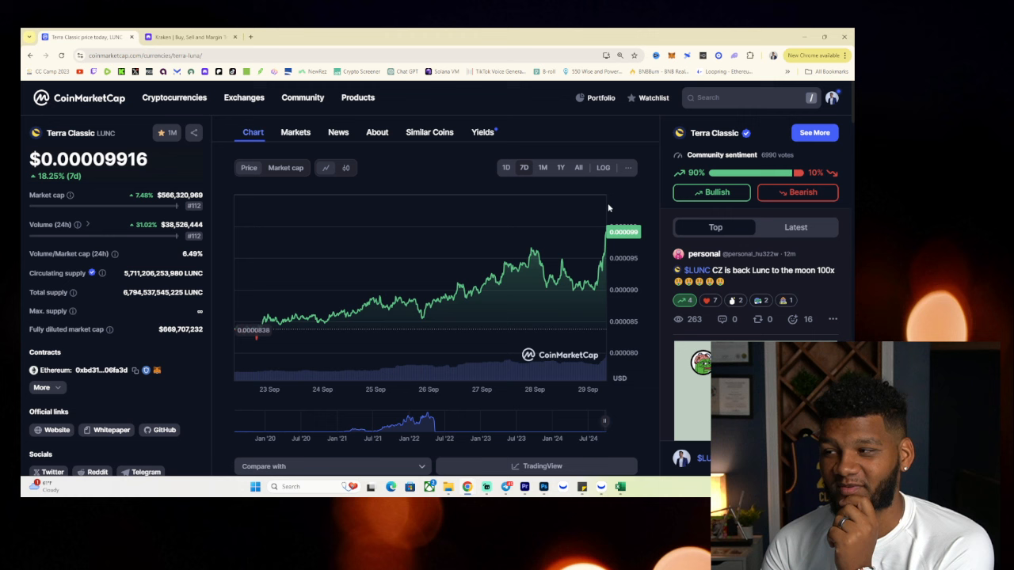
mouse_move(546, 288)
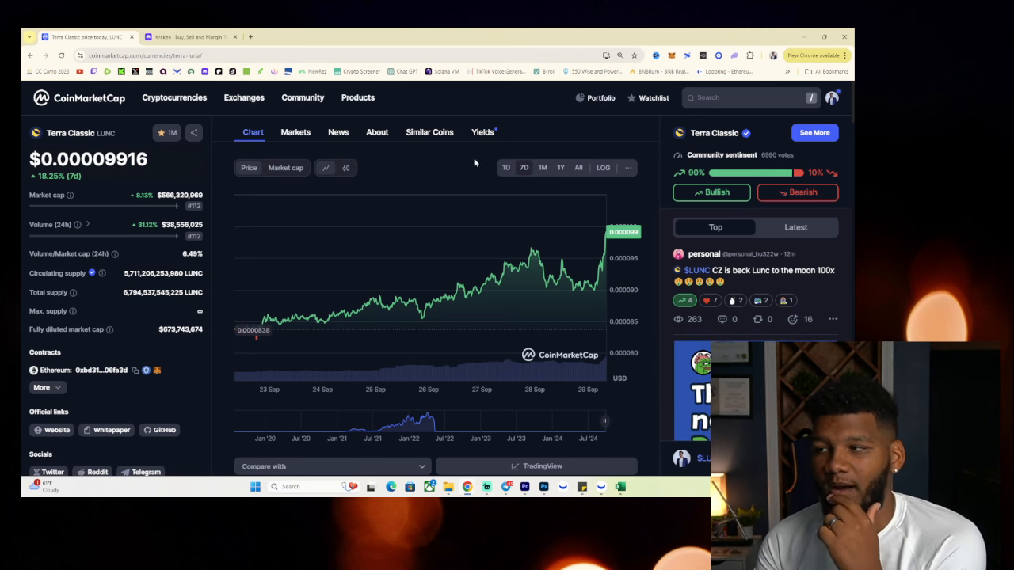
click(506, 167)
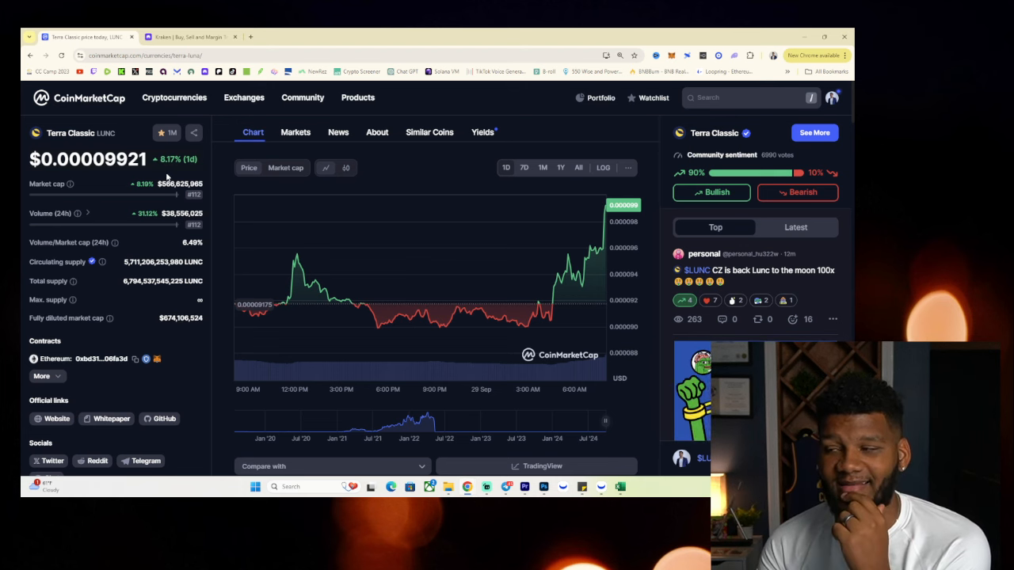
Step the LUNC chart through 1M (up 21.24%) to 1Y (up 57.53%)
click(543, 167)
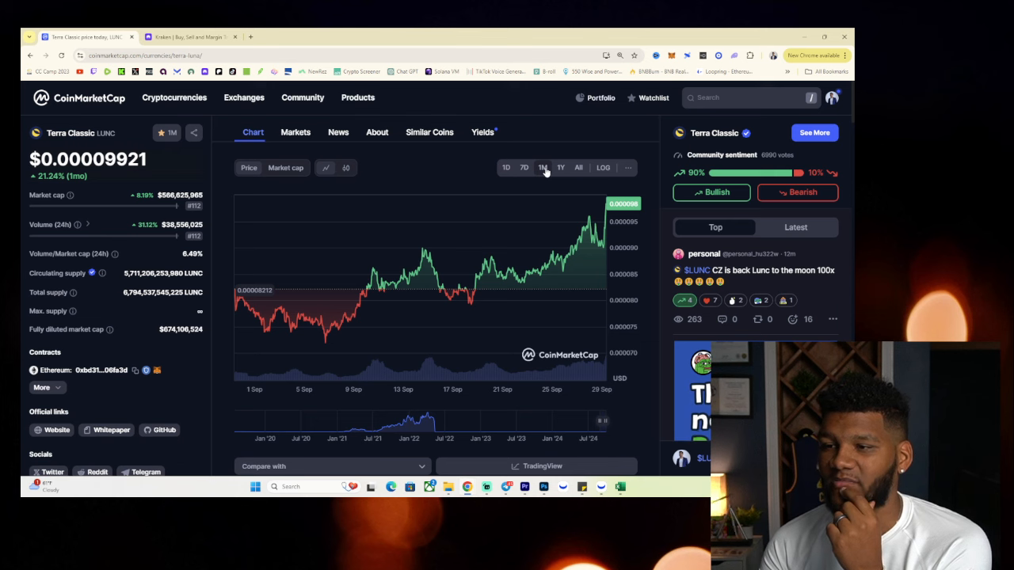
click(561, 167)
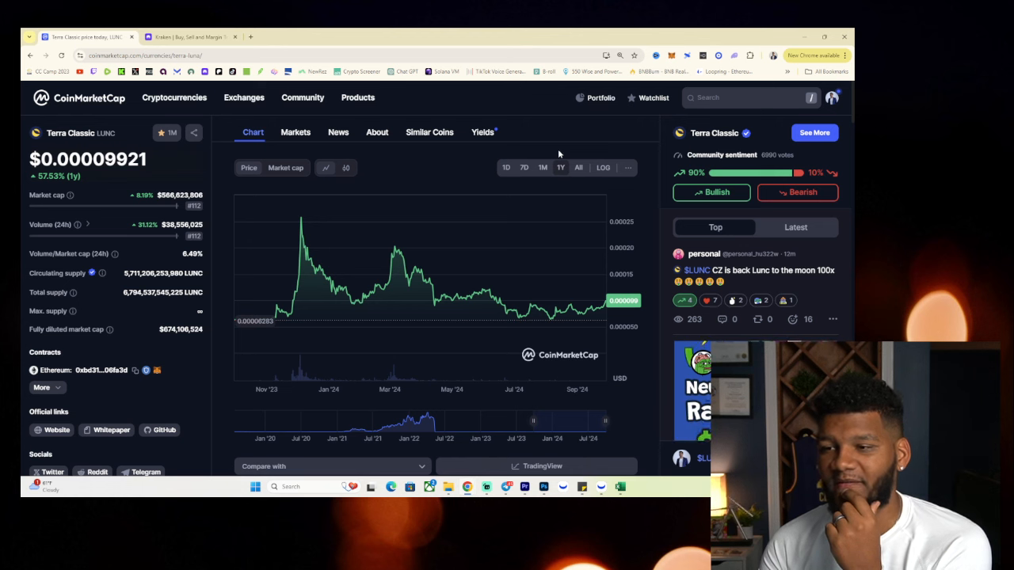
mouse_move(282, 315)
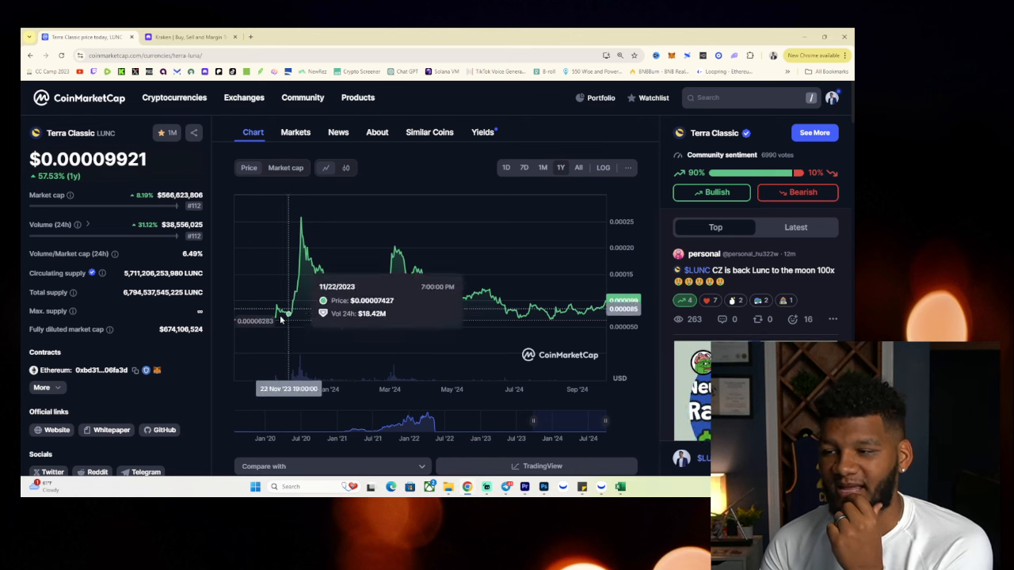
mouse_move(261, 316)
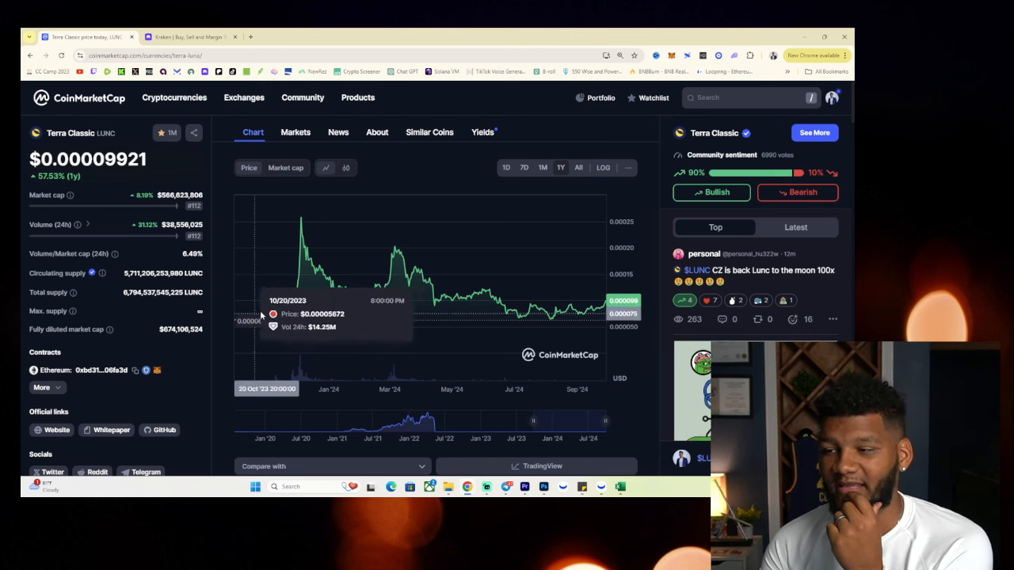
mouse_move(270, 309)
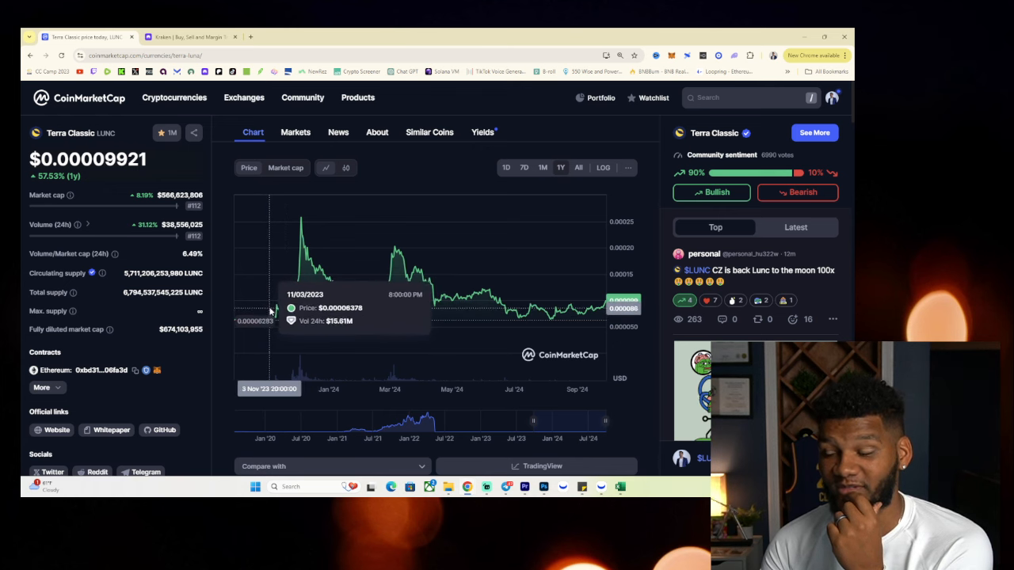
mouse_move(243, 312)
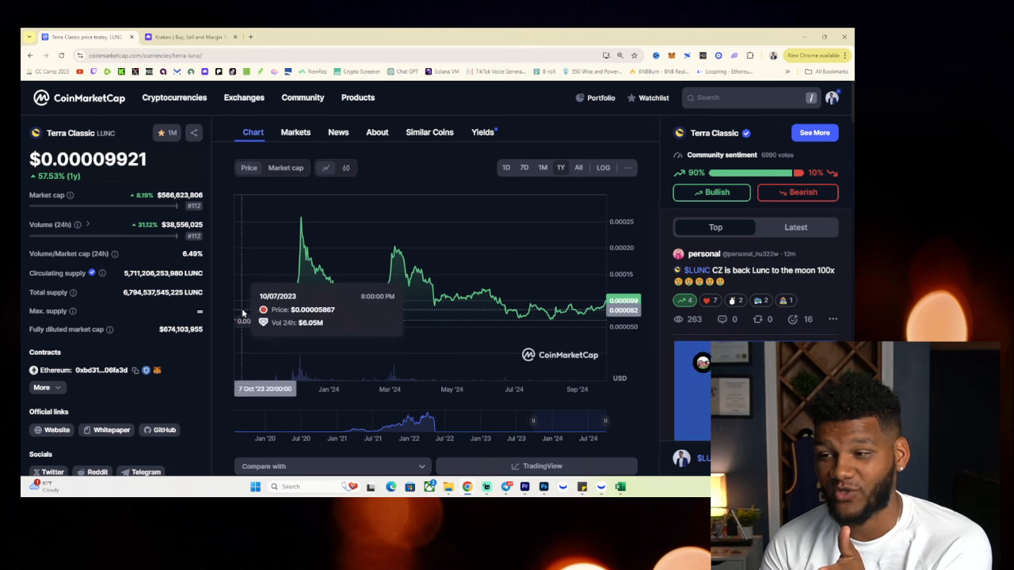
mouse_move(253, 317)
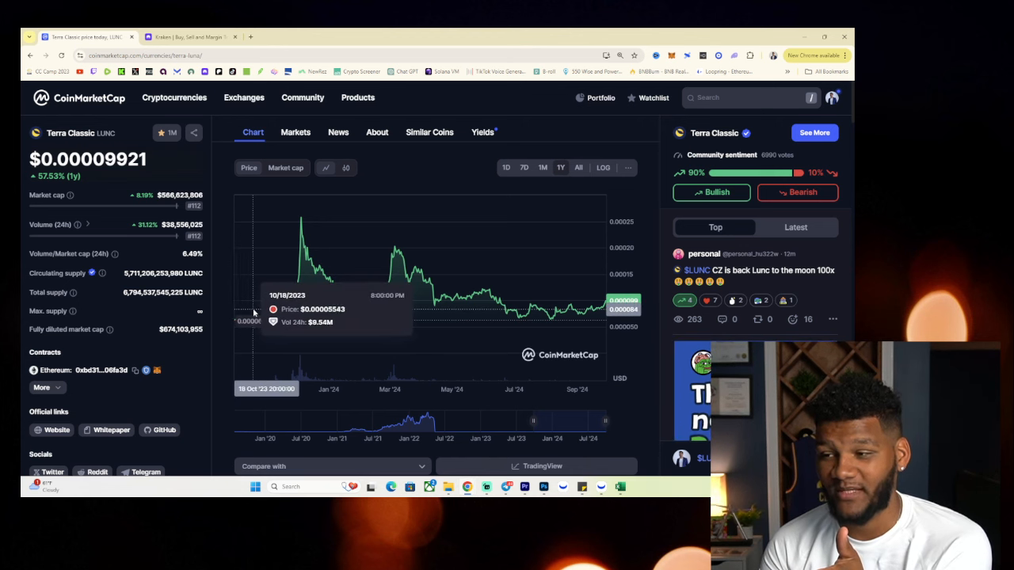
mouse_move(269, 317)
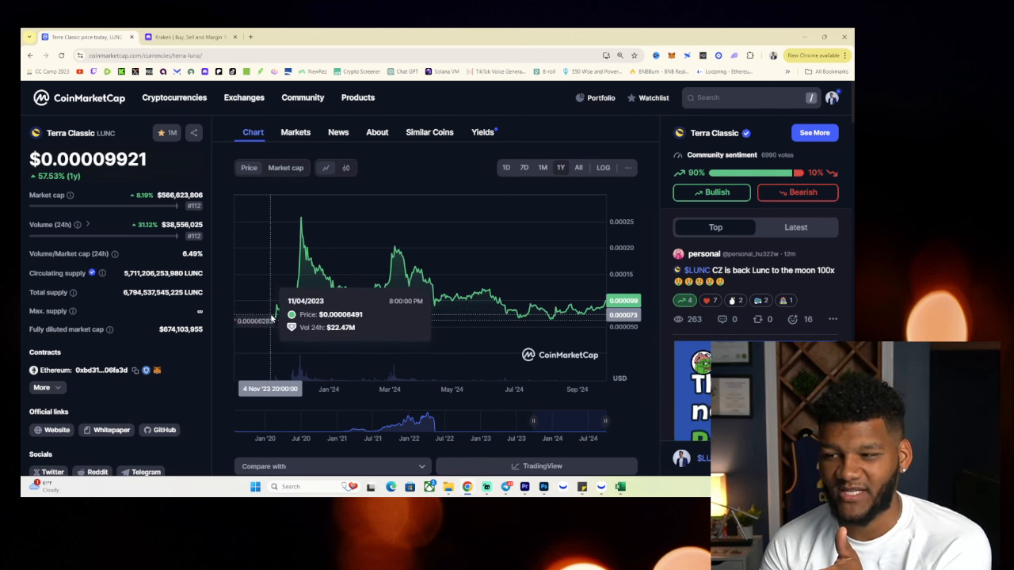
mouse_move(276, 307)
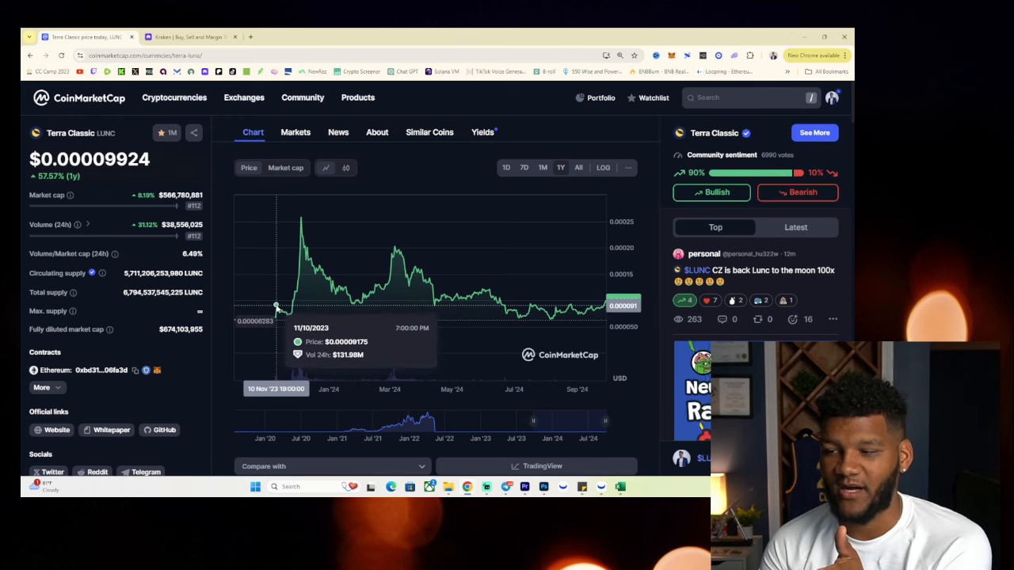
mouse_move(287, 315)
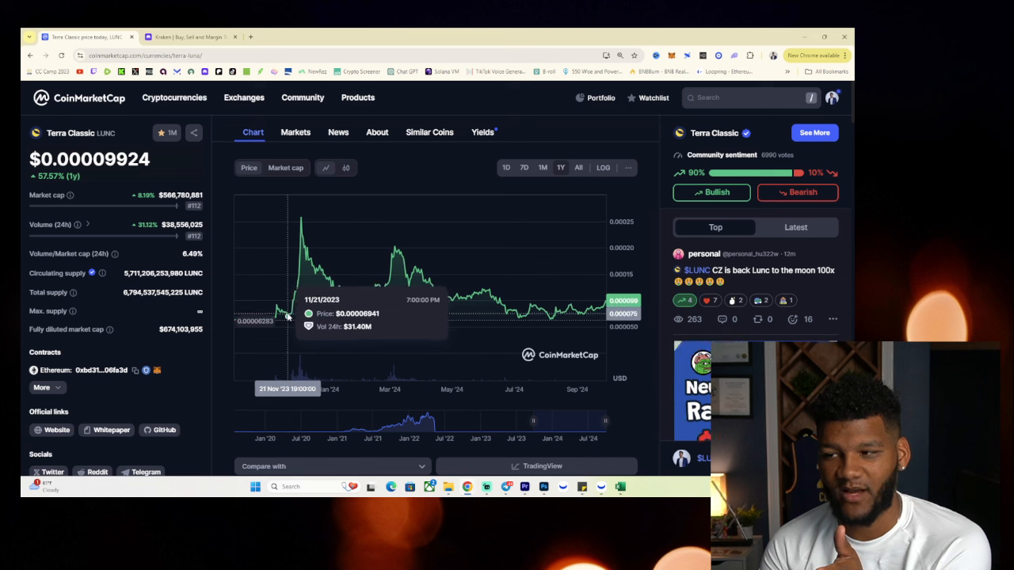
mouse_move(294, 309)
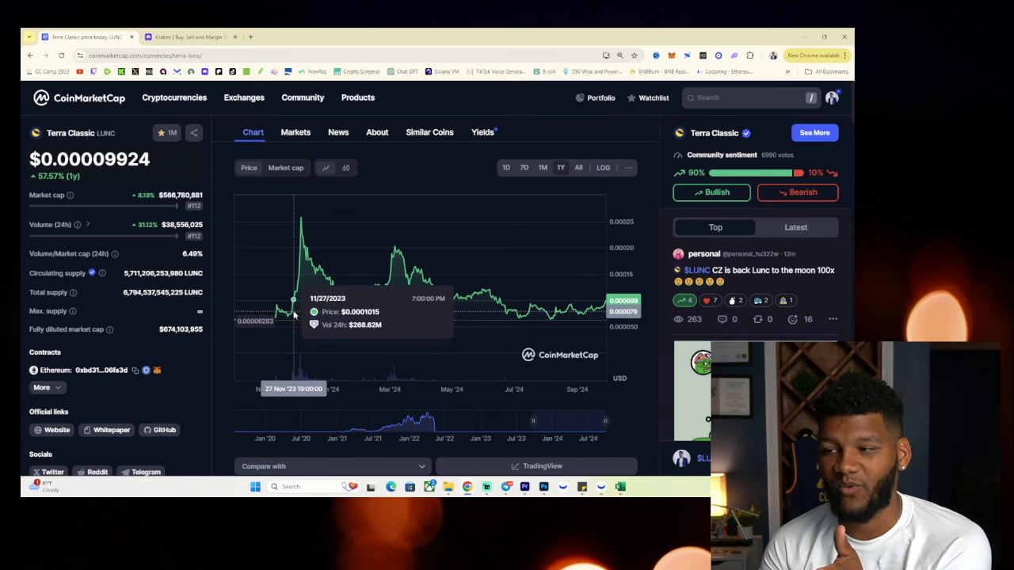
mouse_move(299, 277)
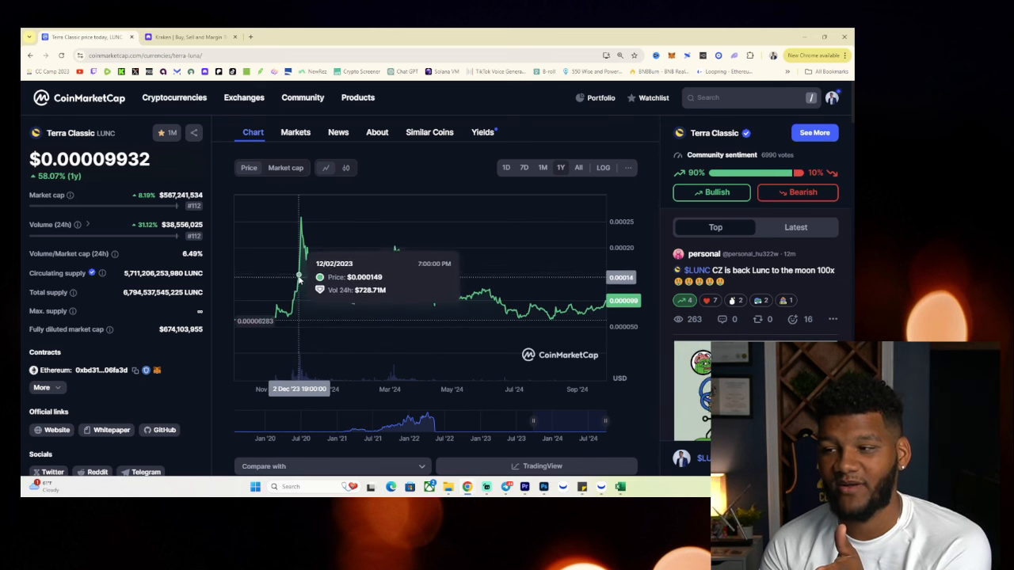
mouse_move(301, 222)
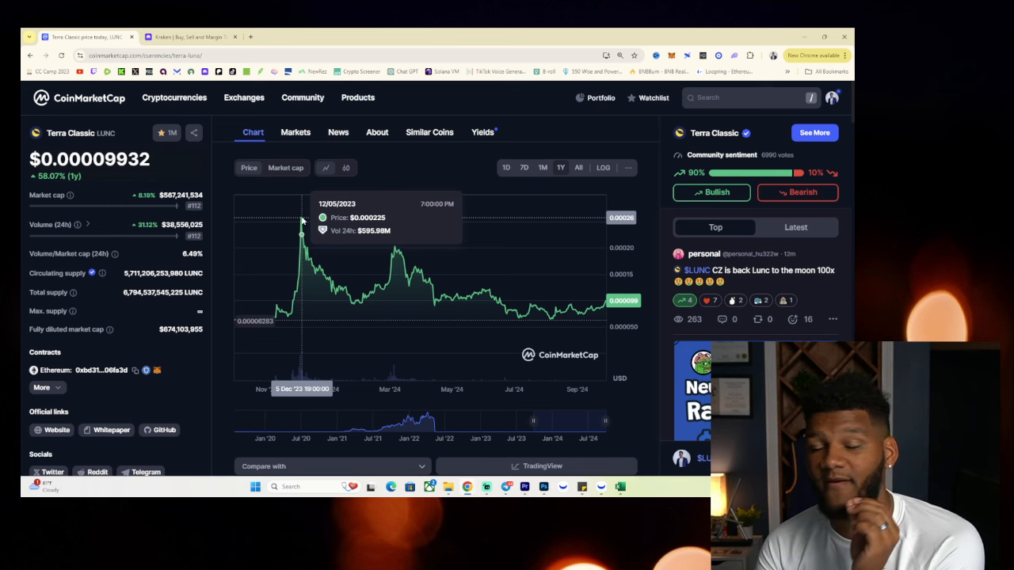
mouse_move(236, 309)
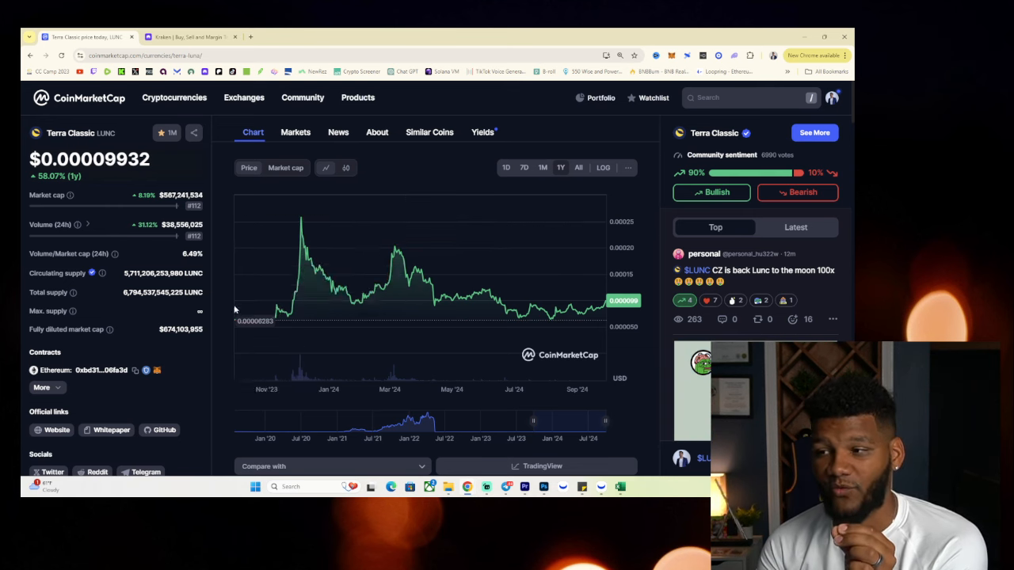
mouse_move(301, 230)
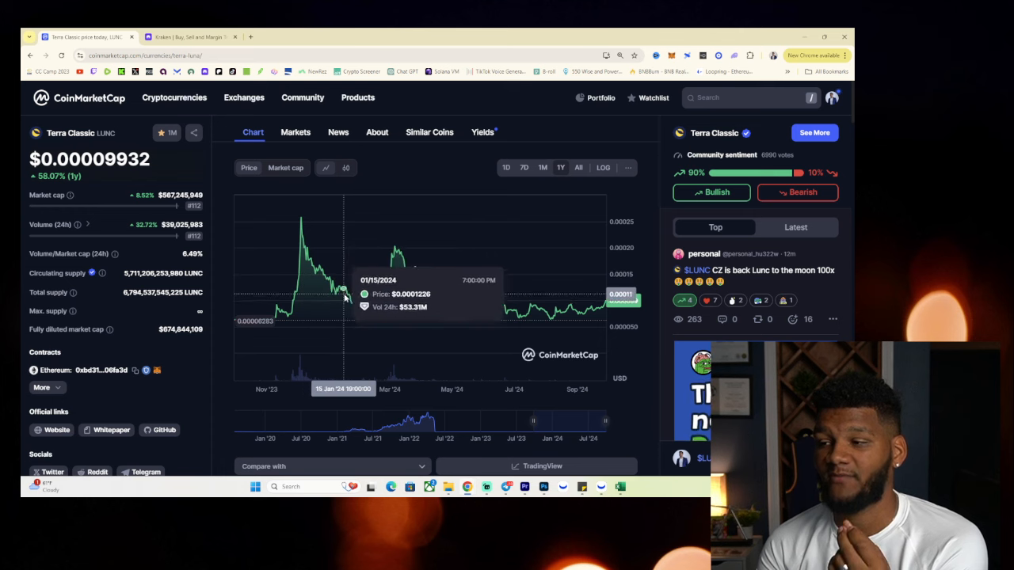
mouse_move(301, 219)
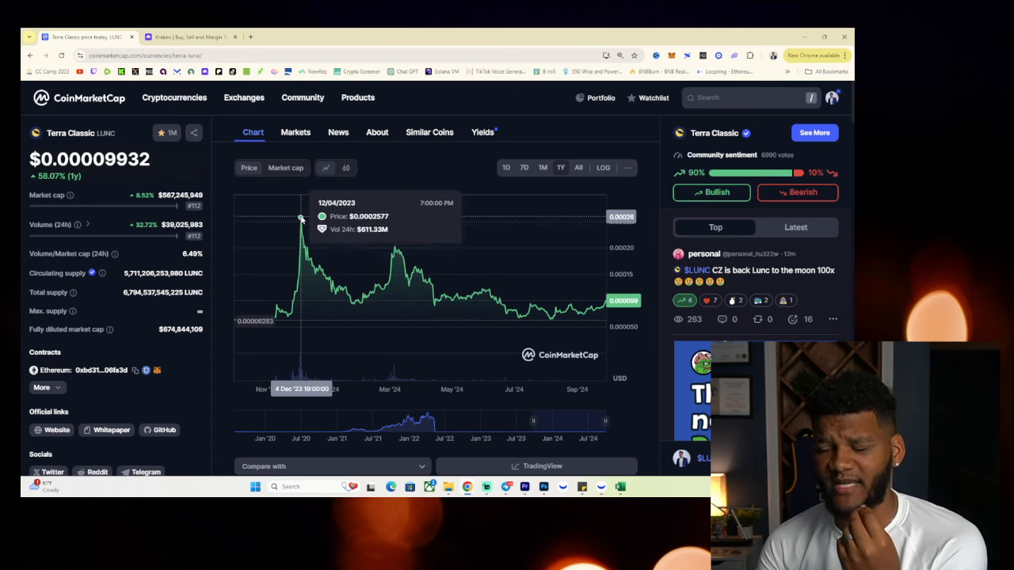
mouse_move(522, 319)
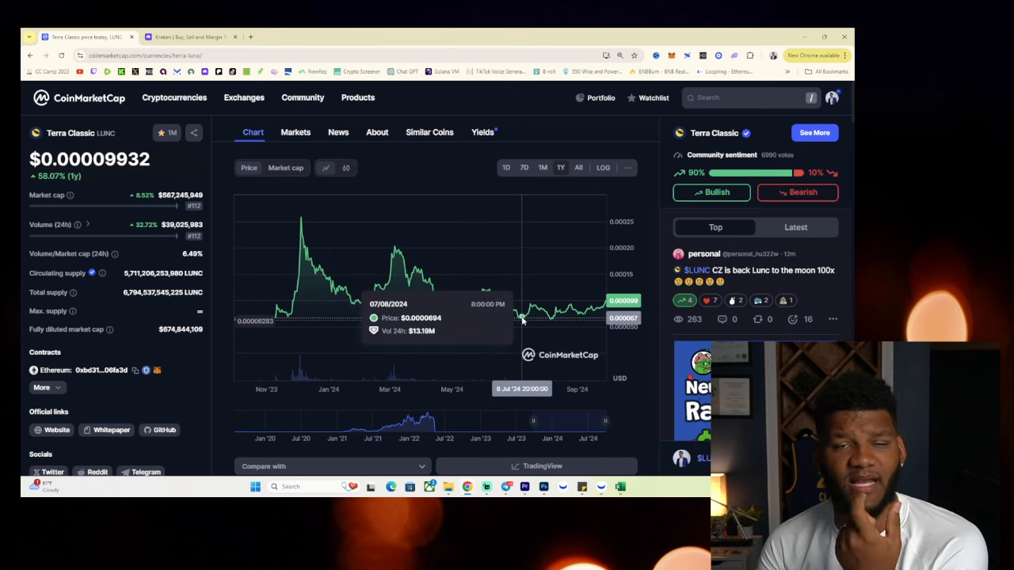
mouse_move(526, 319)
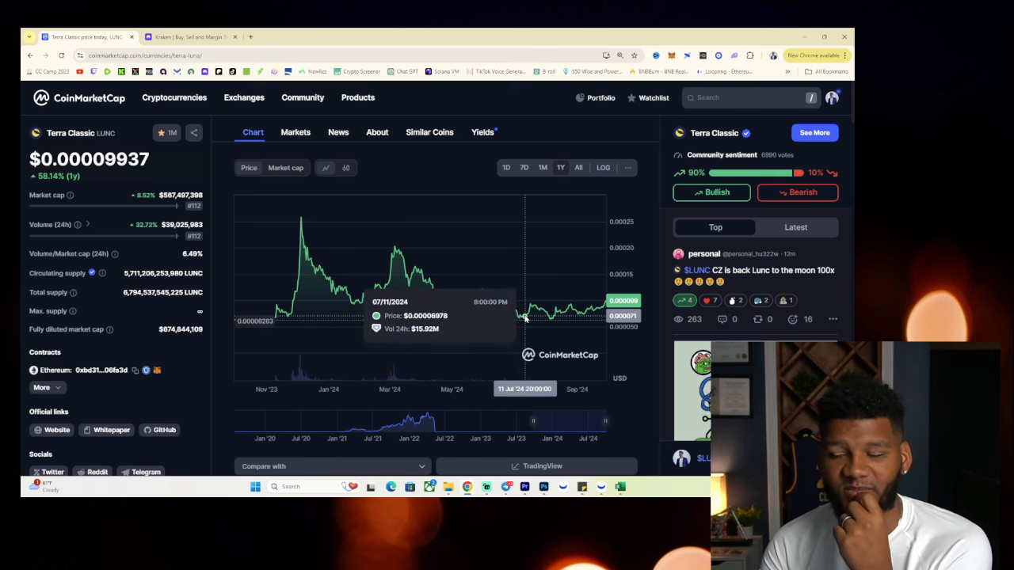
mouse_move(523, 317)
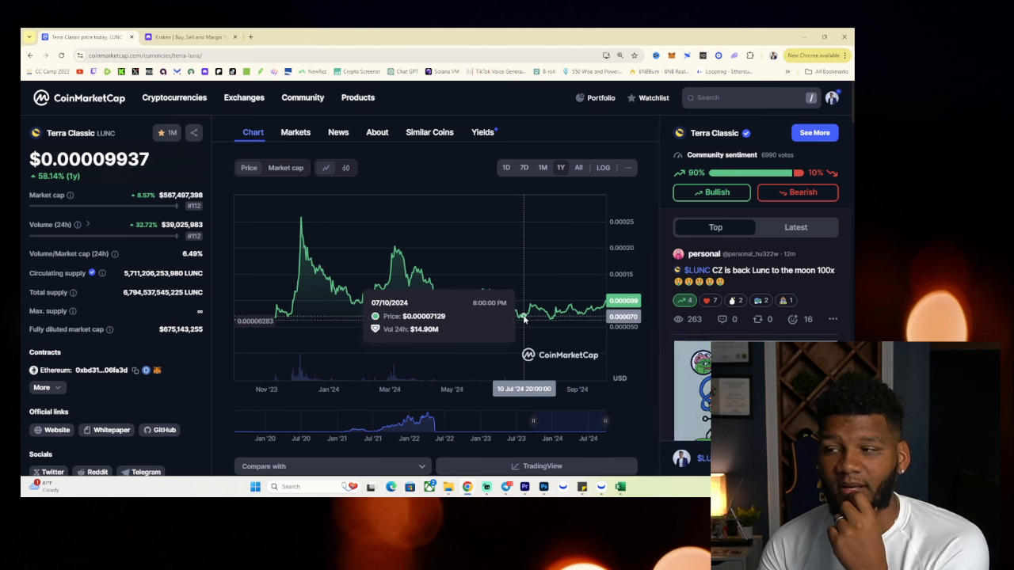
mouse_move(522, 320)
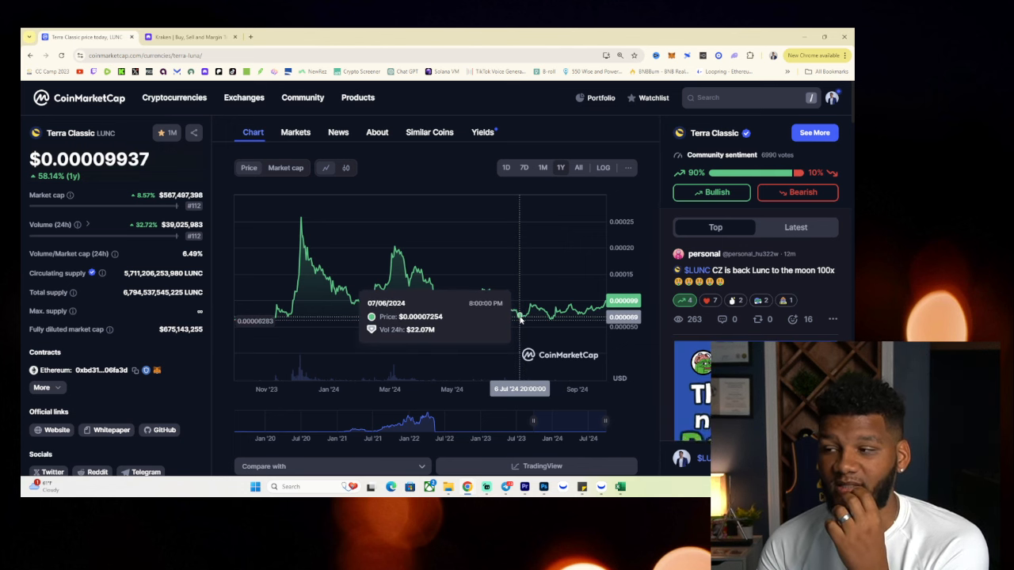
mouse_move(522, 320)
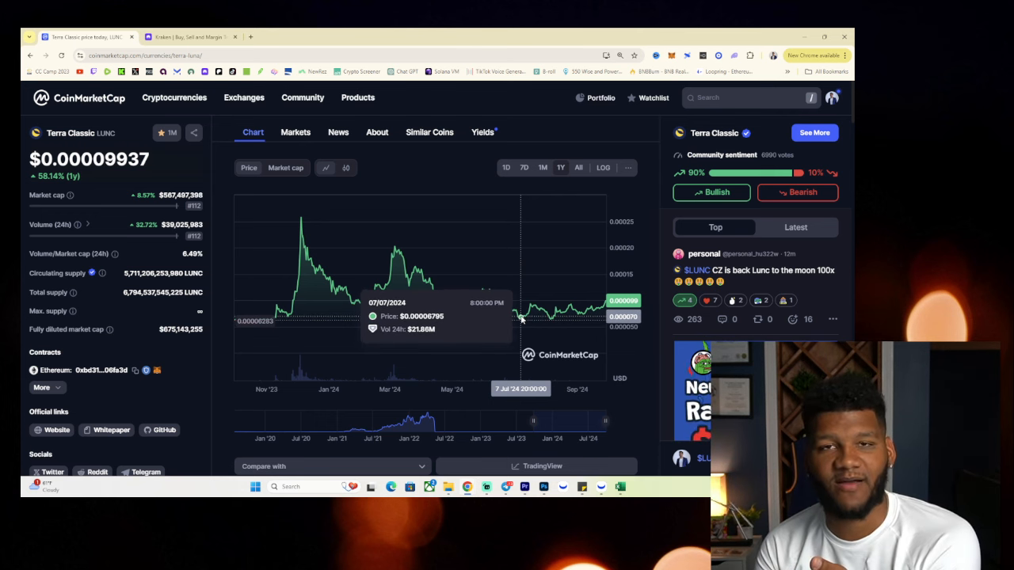
mouse_move(519, 320)
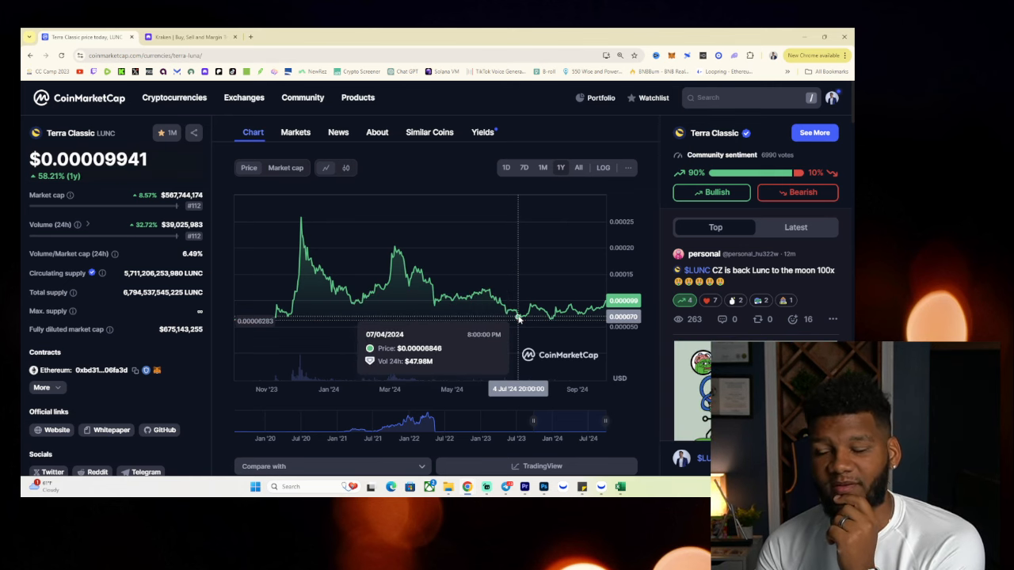
mouse_move(295, 230)
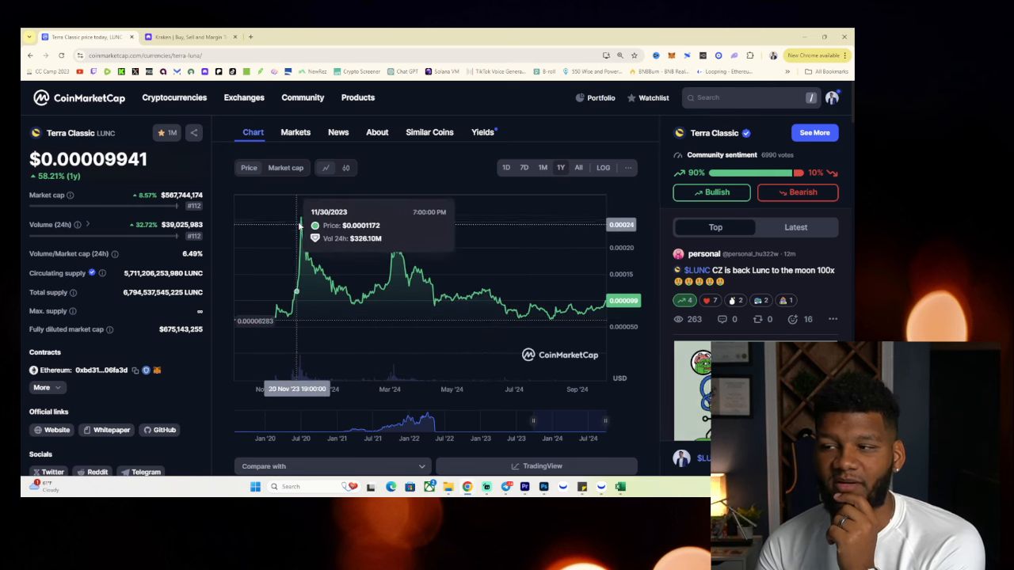
mouse_move(301, 222)
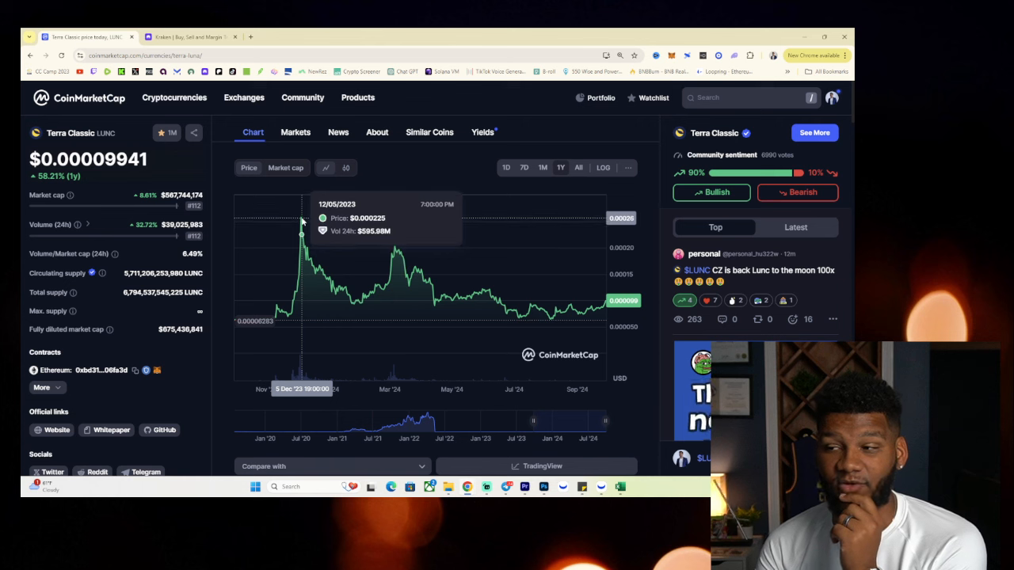
mouse_move(525, 317)
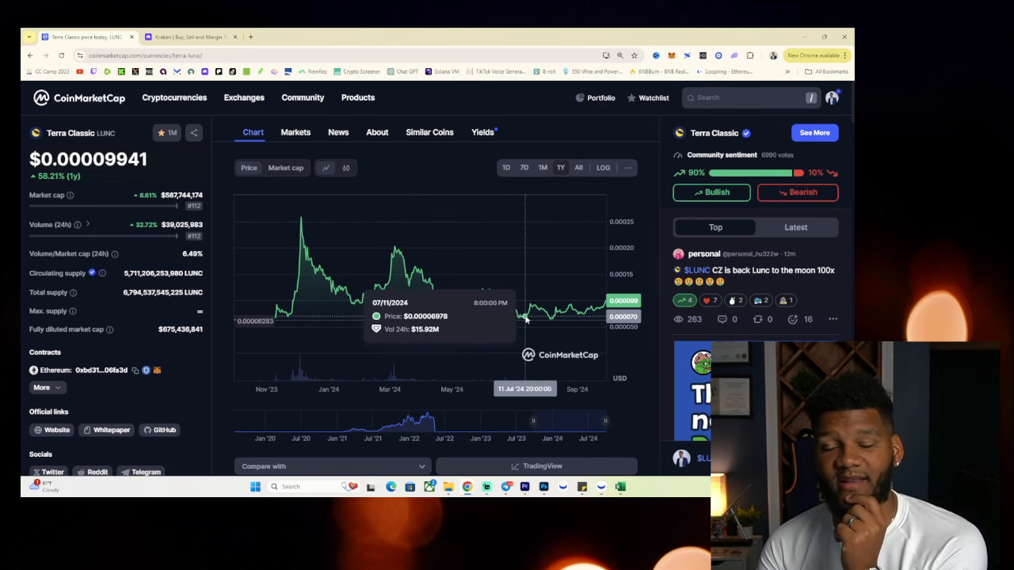
mouse_move(523, 317)
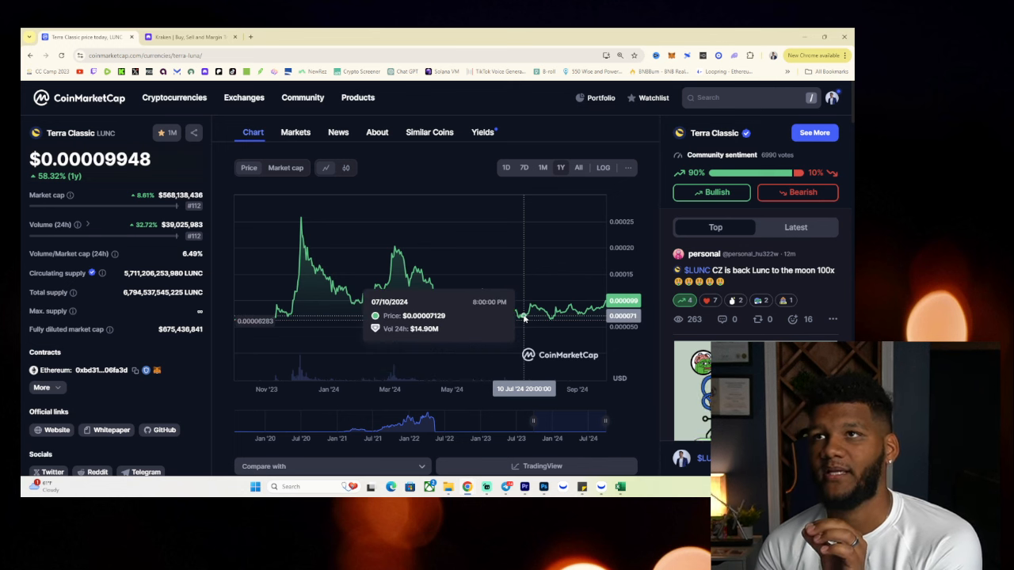
mouse_move(521, 319)
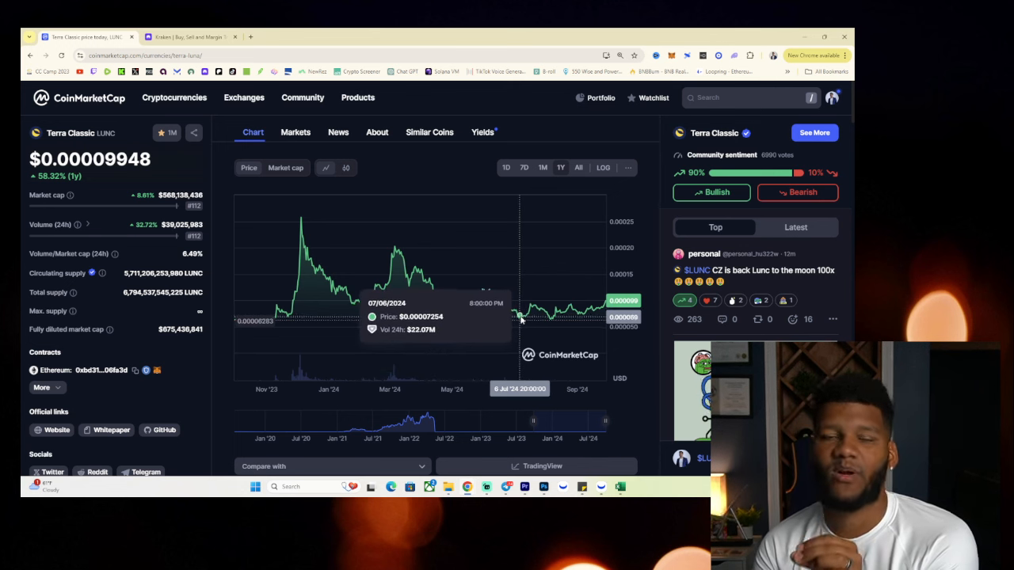
mouse_move(521, 320)
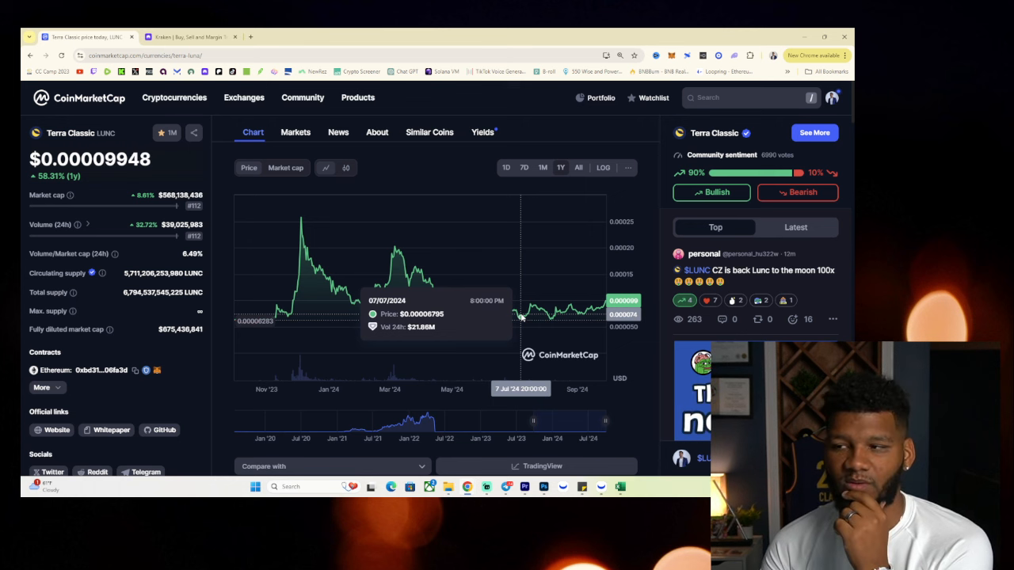
mouse_move(515, 309)
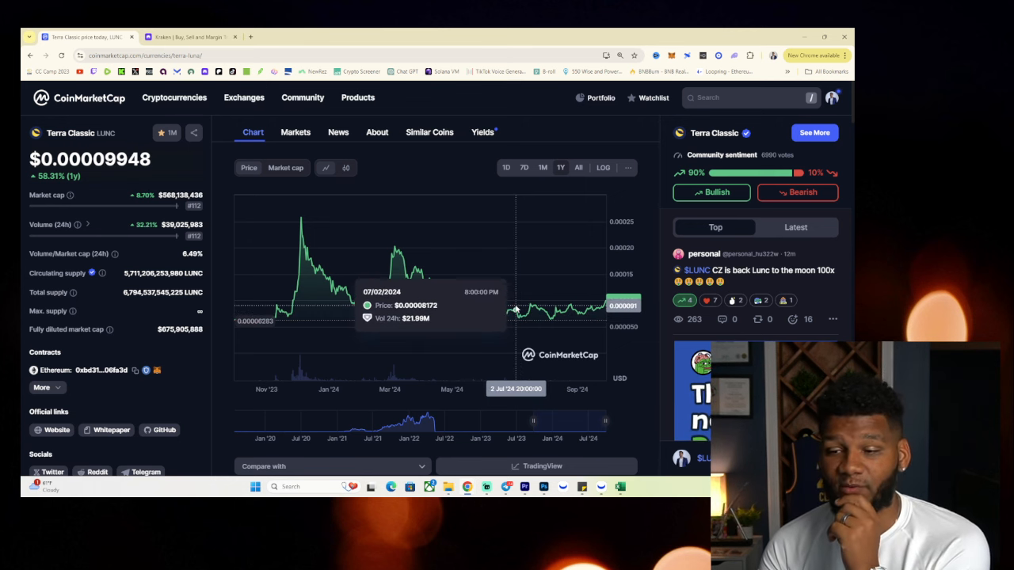
mouse_move(514, 308)
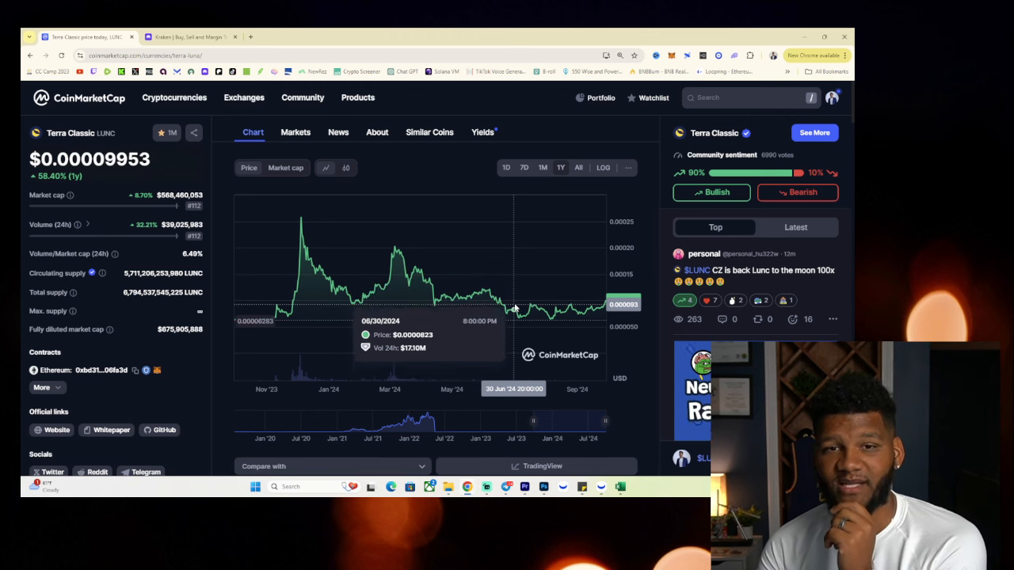
mouse_move(445, 256)
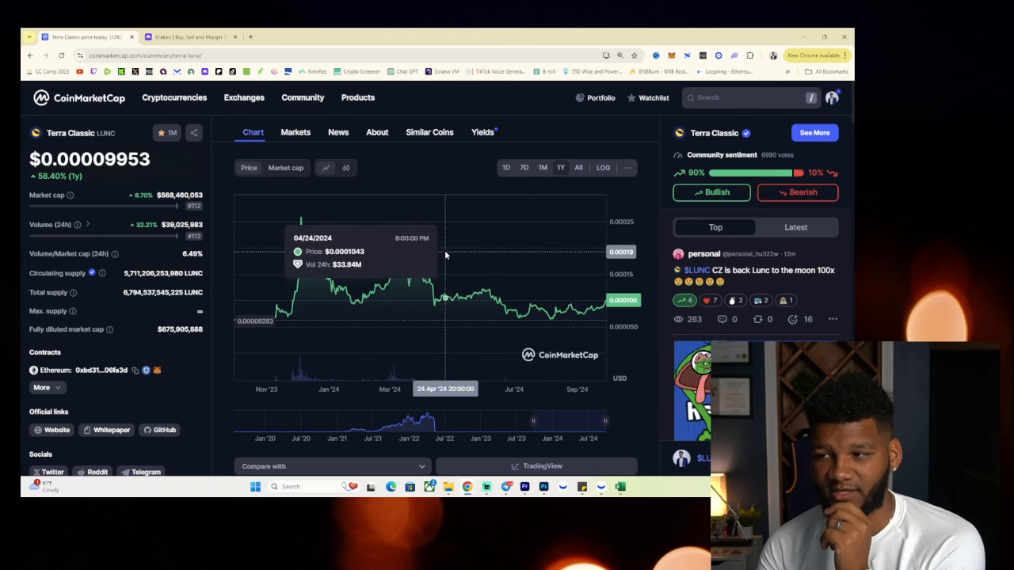
mouse_move(278, 311)
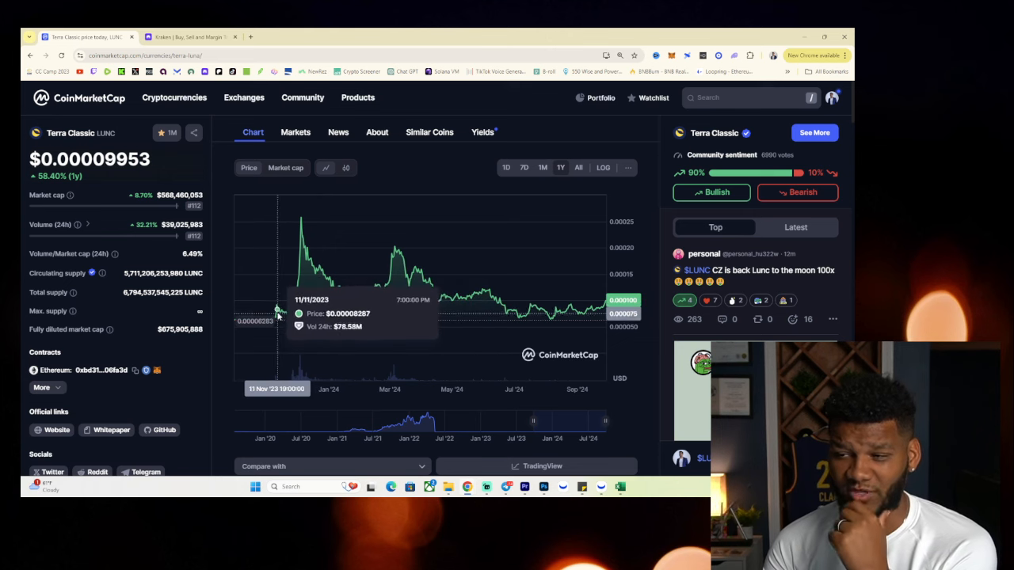
mouse_move(296, 311)
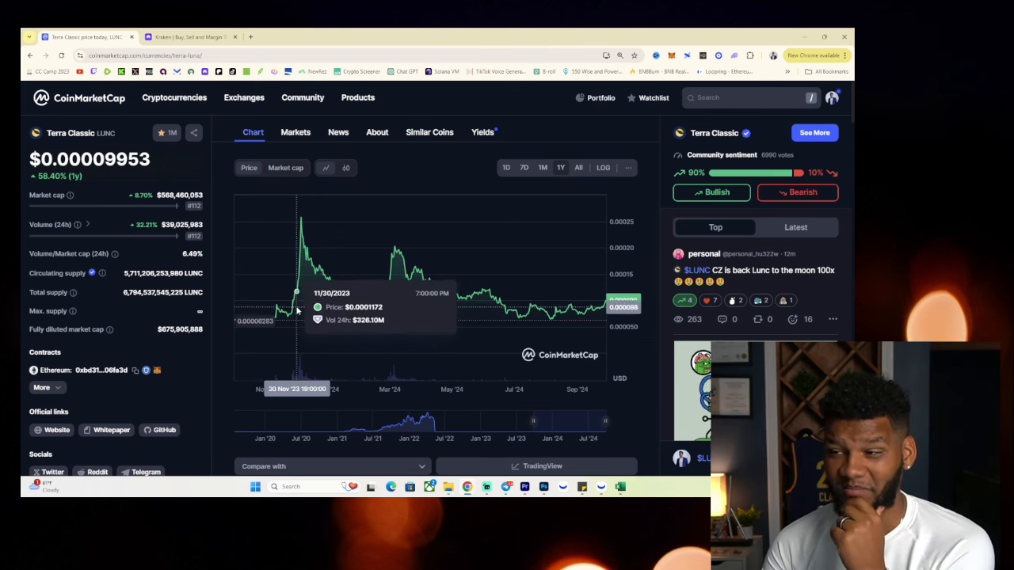
mouse_move(300, 306)
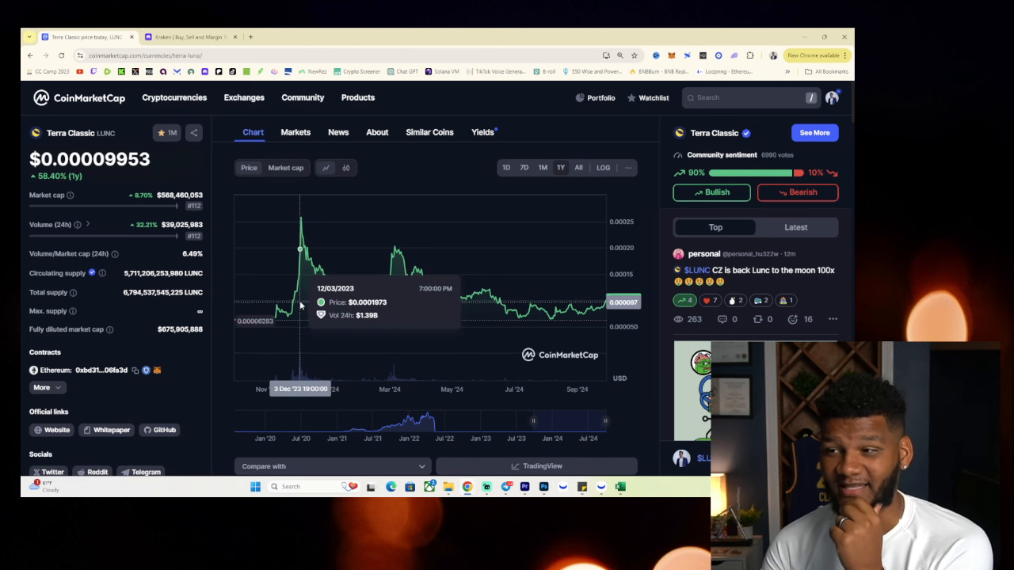
mouse_move(303, 304)
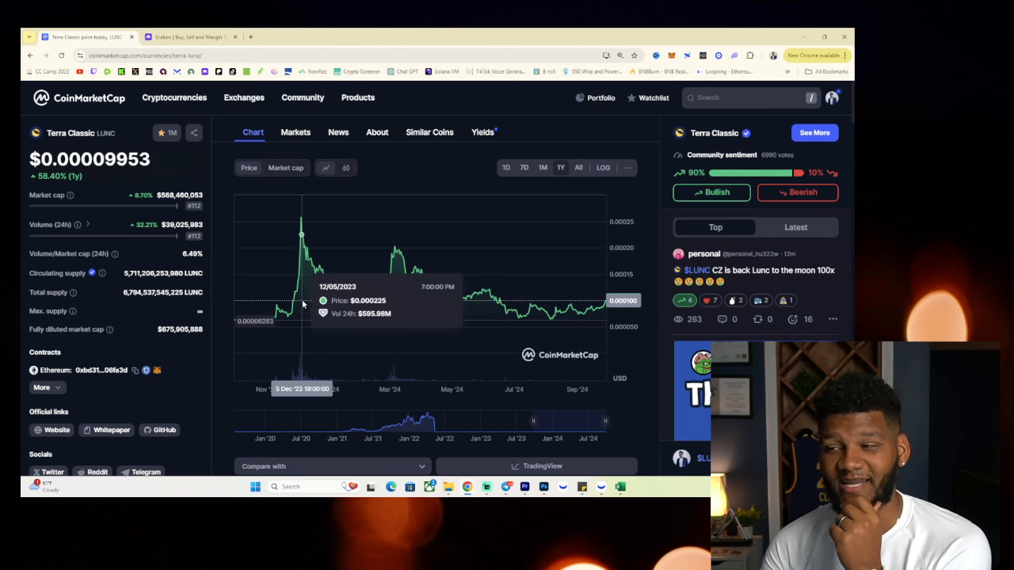
mouse_move(300, 303)
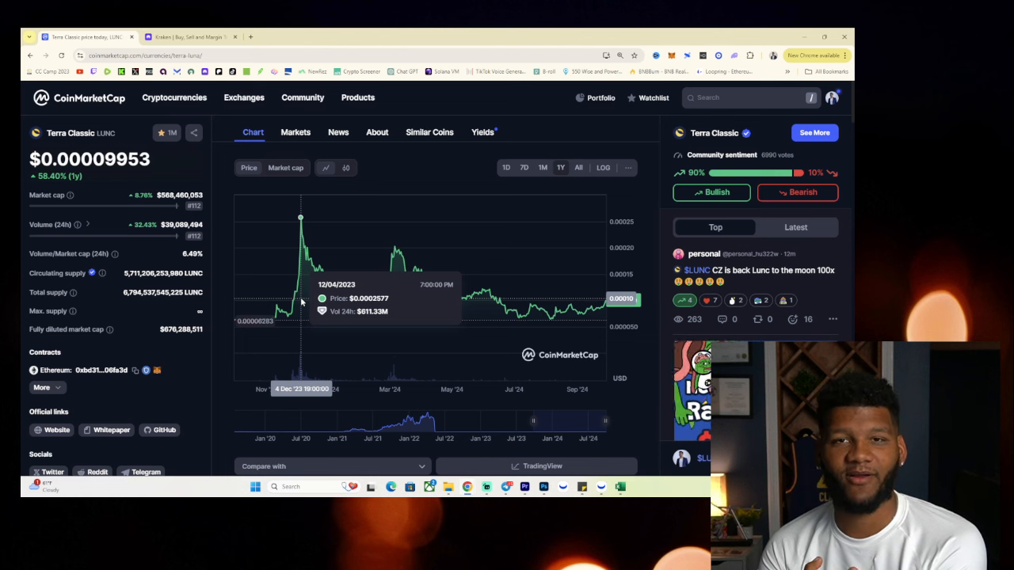
mouse_move(302, 300)
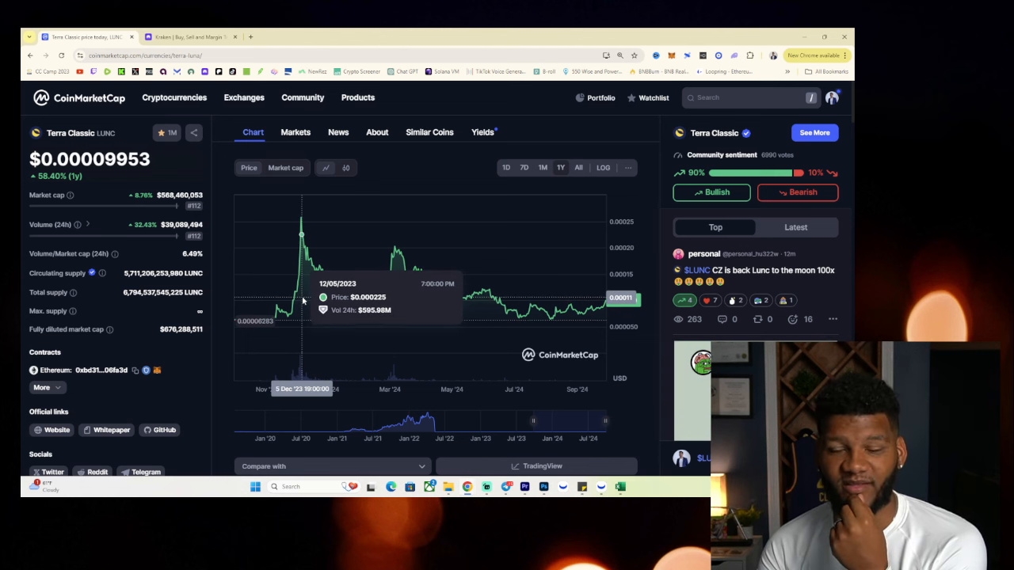
mouse_move(303, 301)
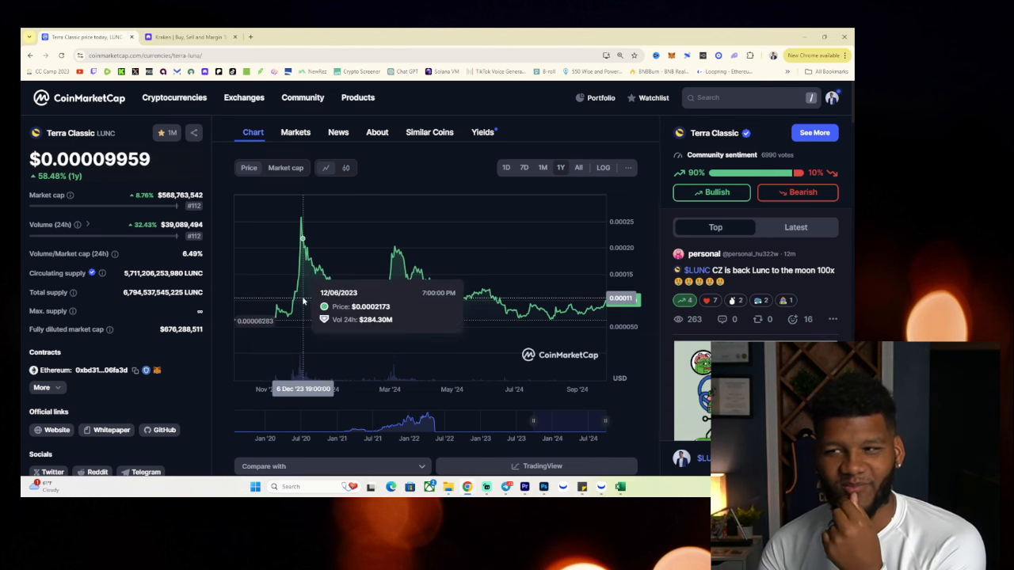
mouse_move(303, 301)
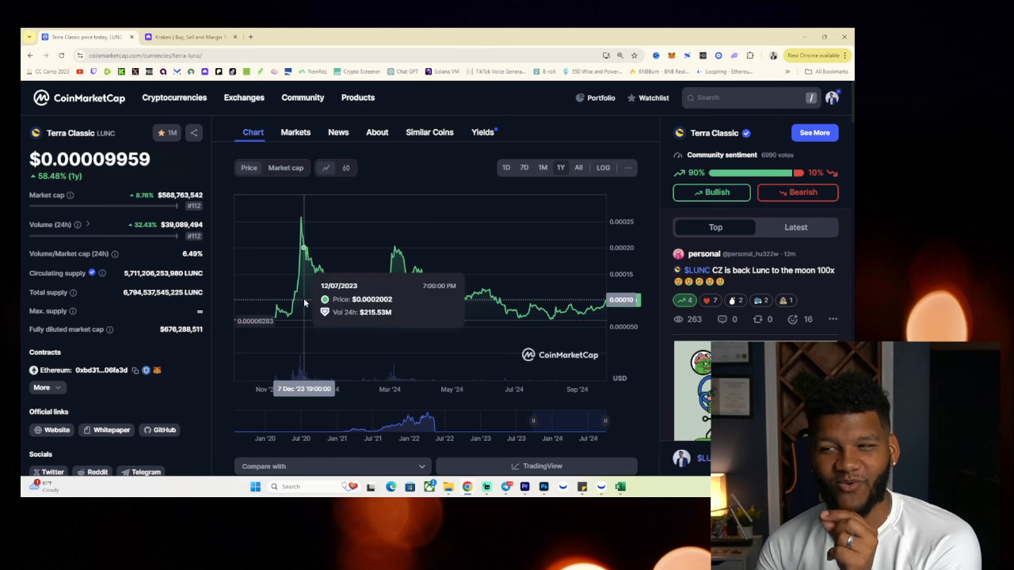
Return the LUNC chart to the 1D range, showing $0.00009959, up 8.80%
click(505, 167)
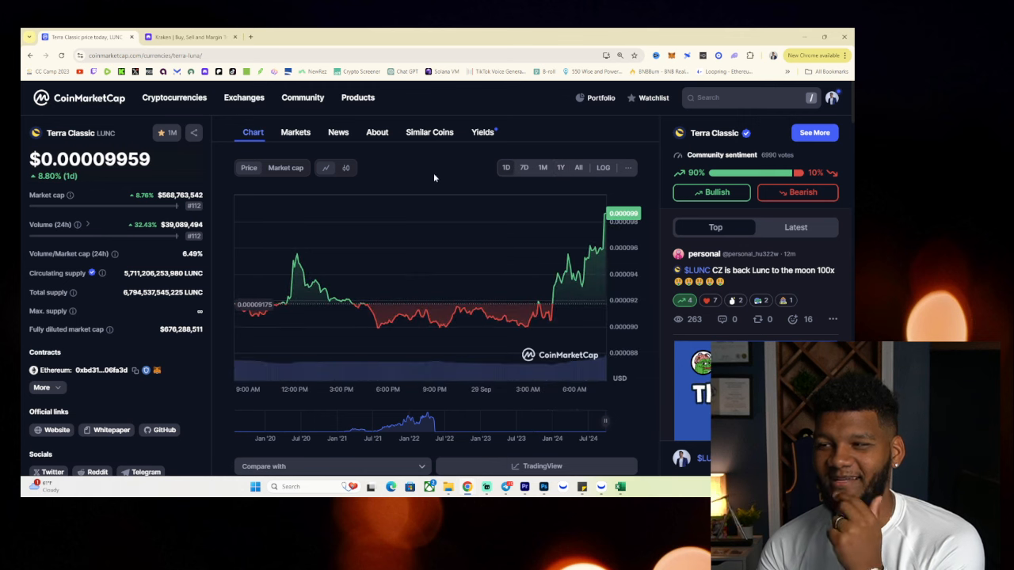